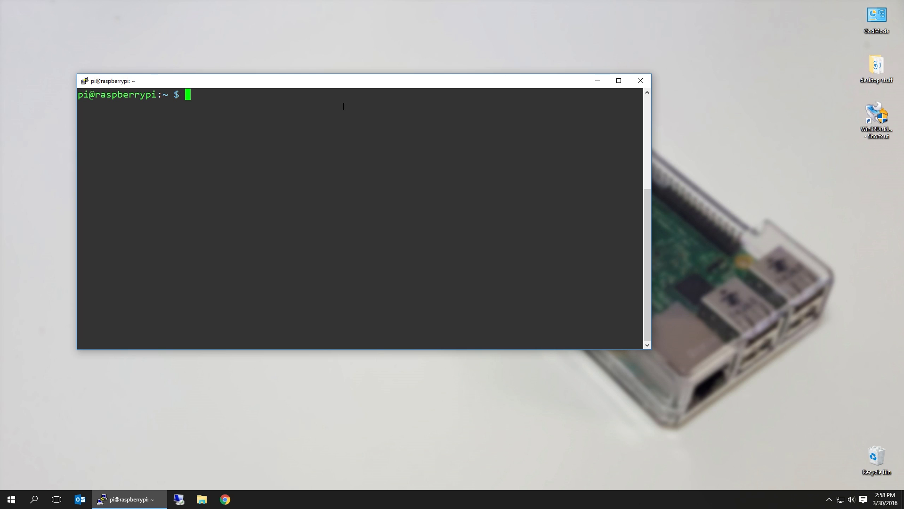
Begin a sudo apt-get install line with bluez and pulseaudio-module-bluetooth.
text(sudo apt-get instal)
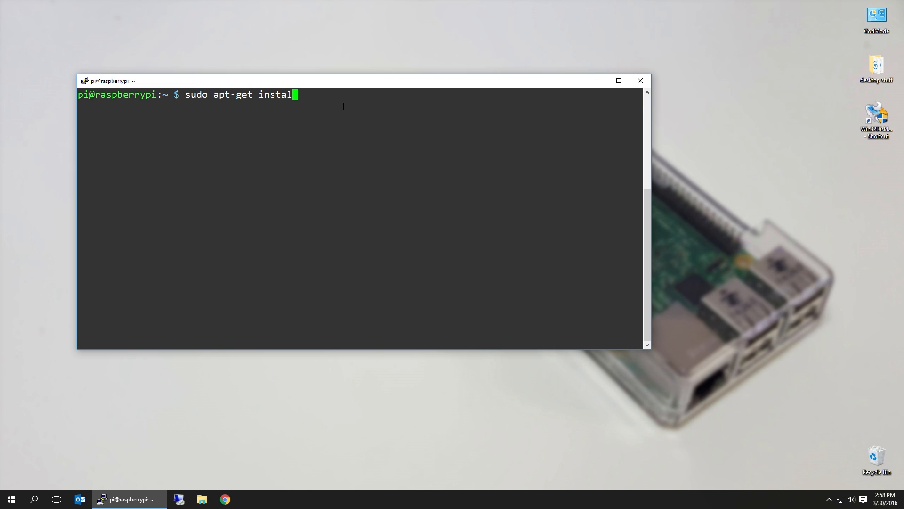
text(bluez)
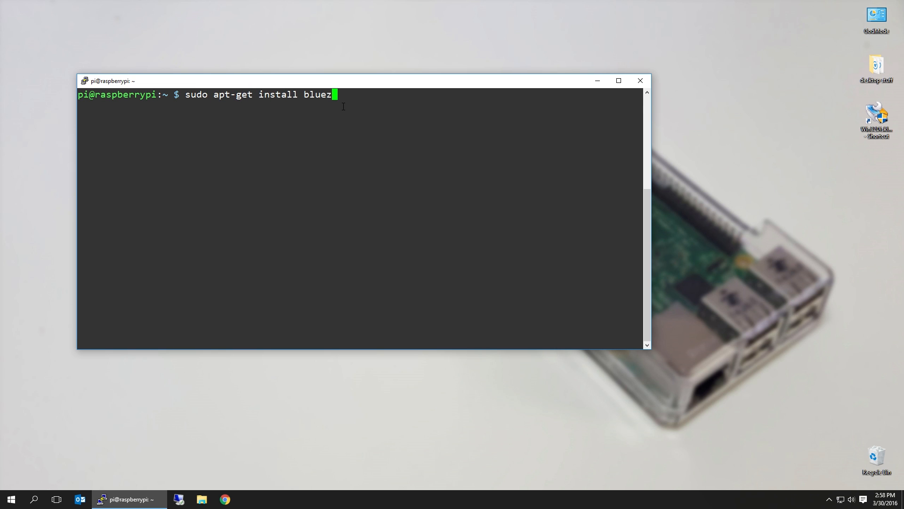
text(pul)
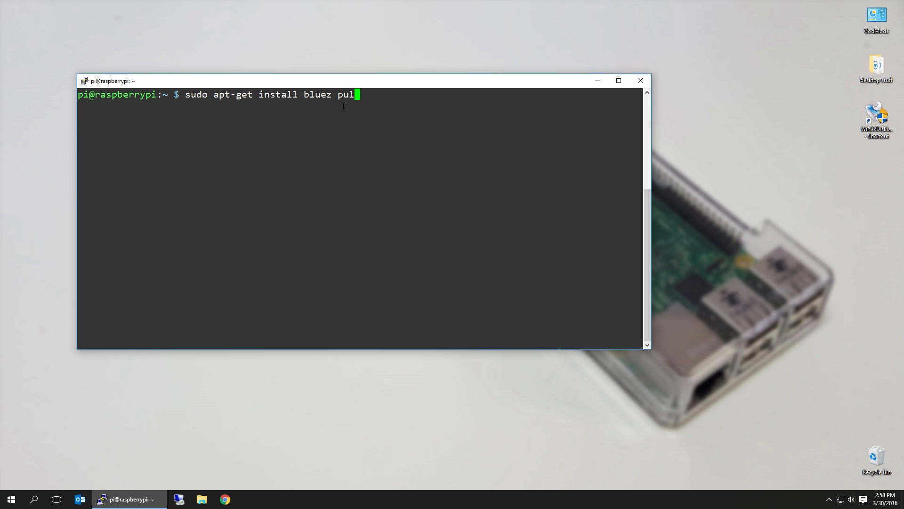
text(s)
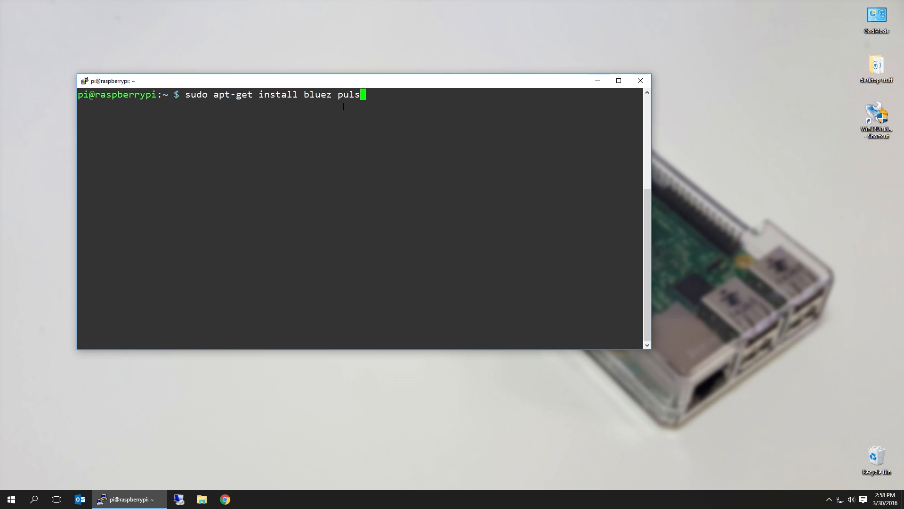
text(eaudioio)
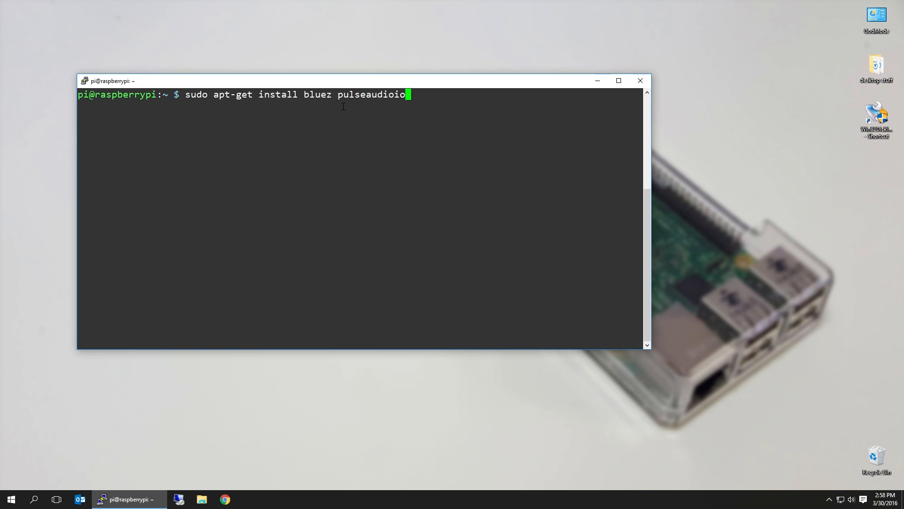
text(-module-)
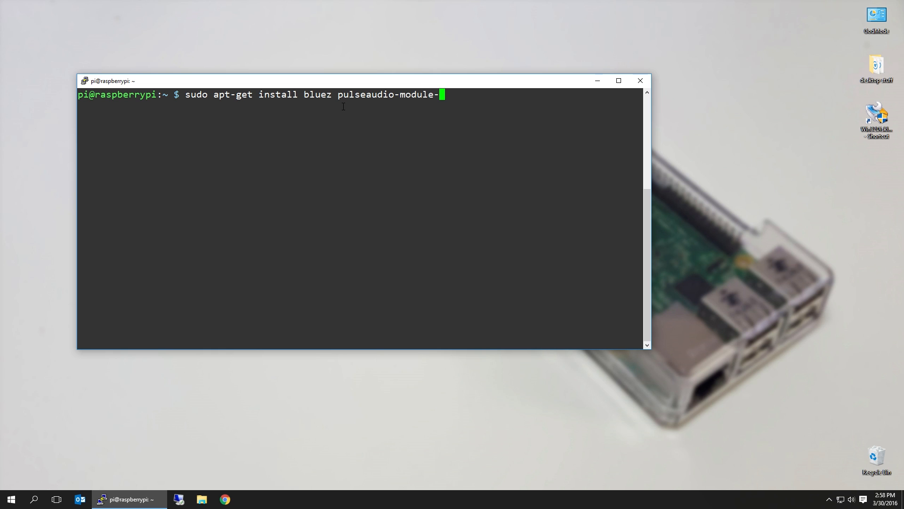
text(bluetooth p)
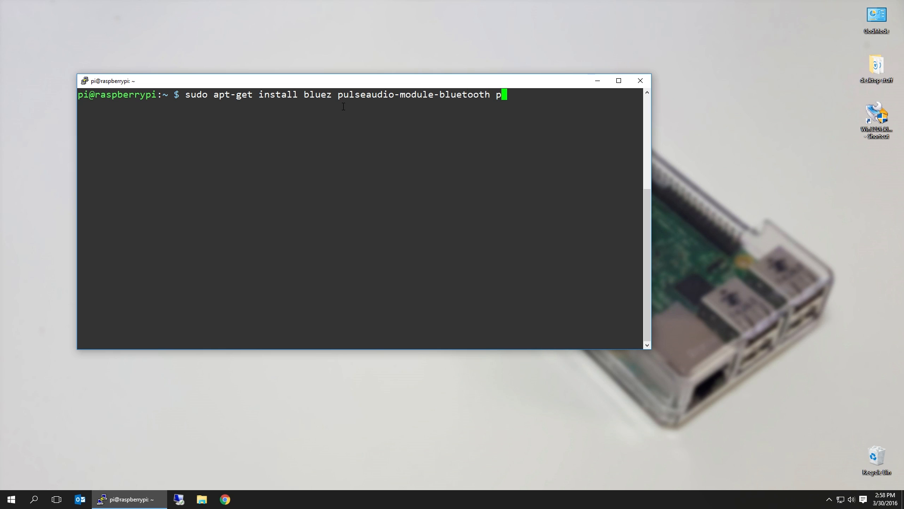
Add python-gobject and python-gobject-2 to the install list.
text(y)
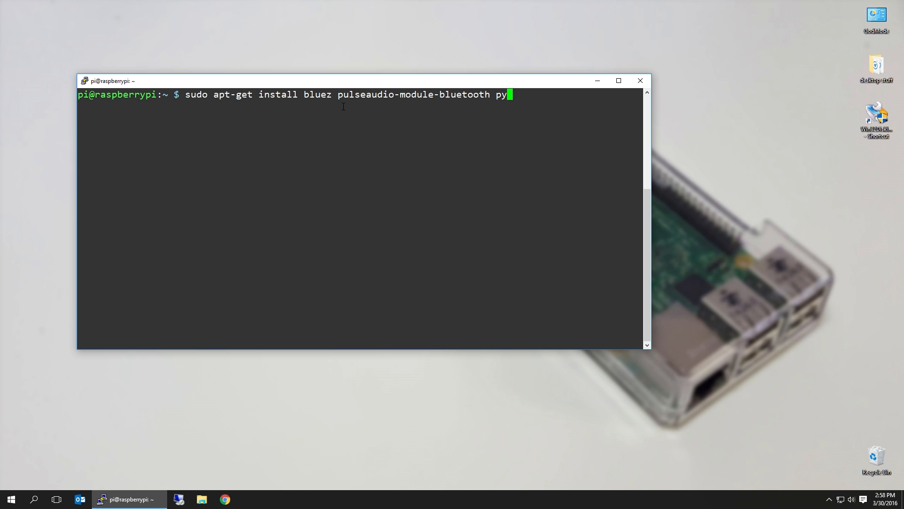
text(thon)
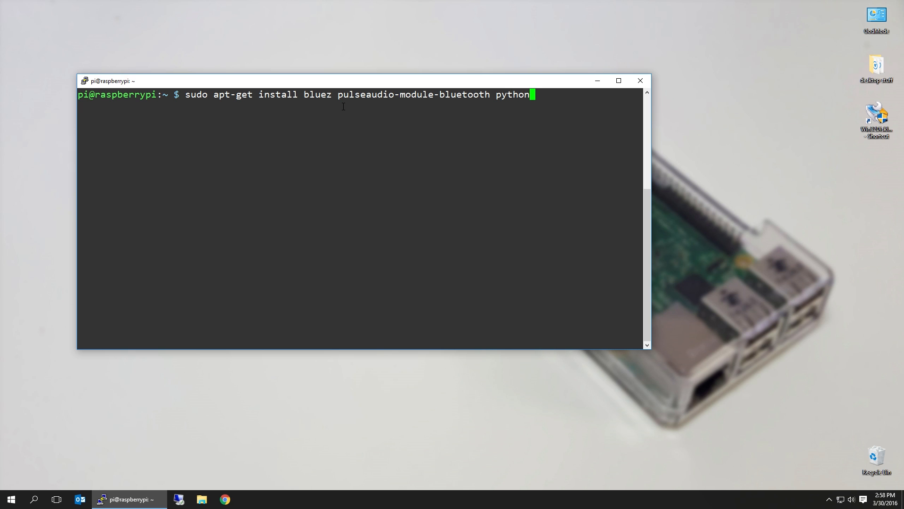
text(-go)
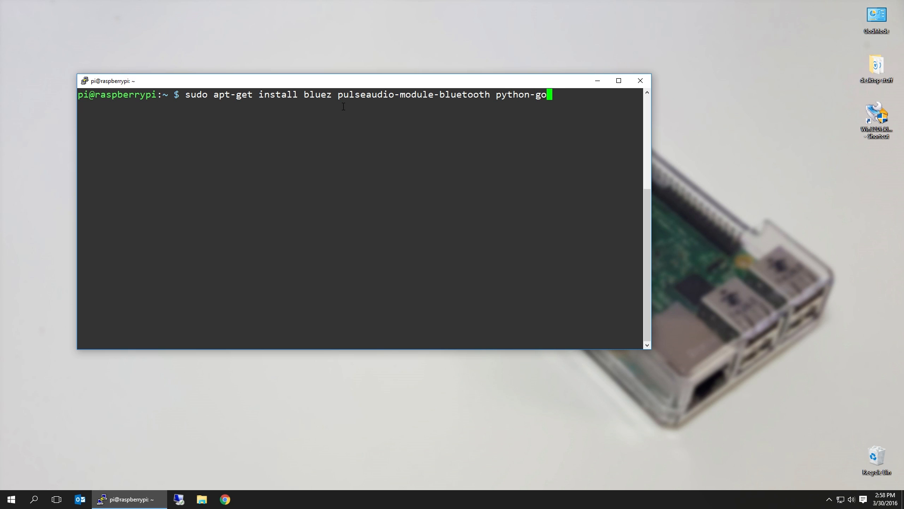
text(bject)
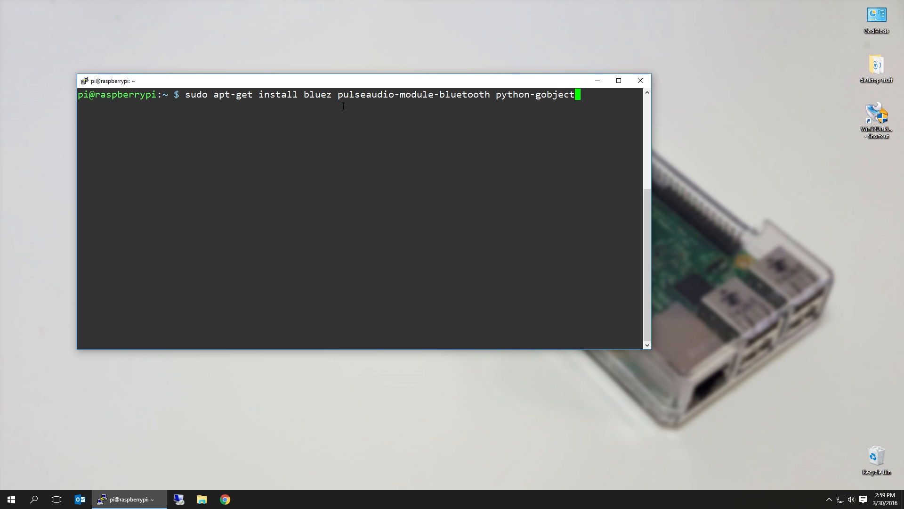
text(python-go)
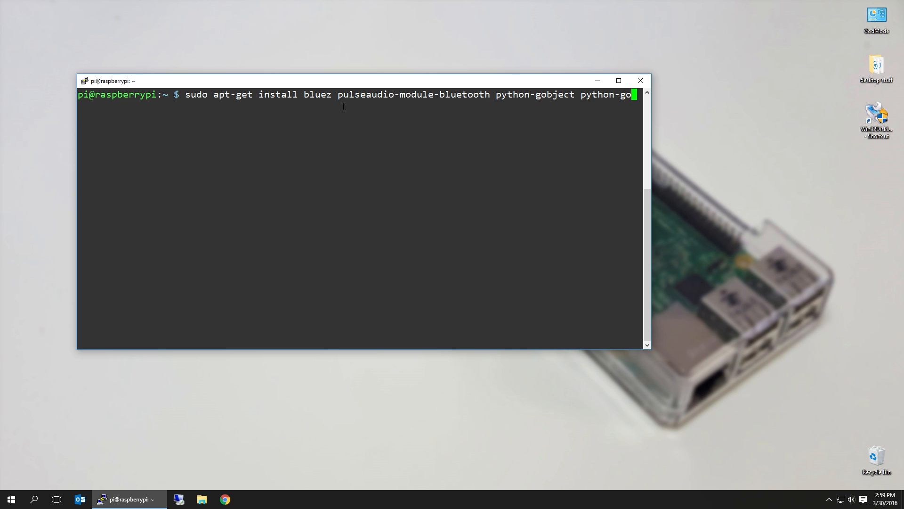
text(b)
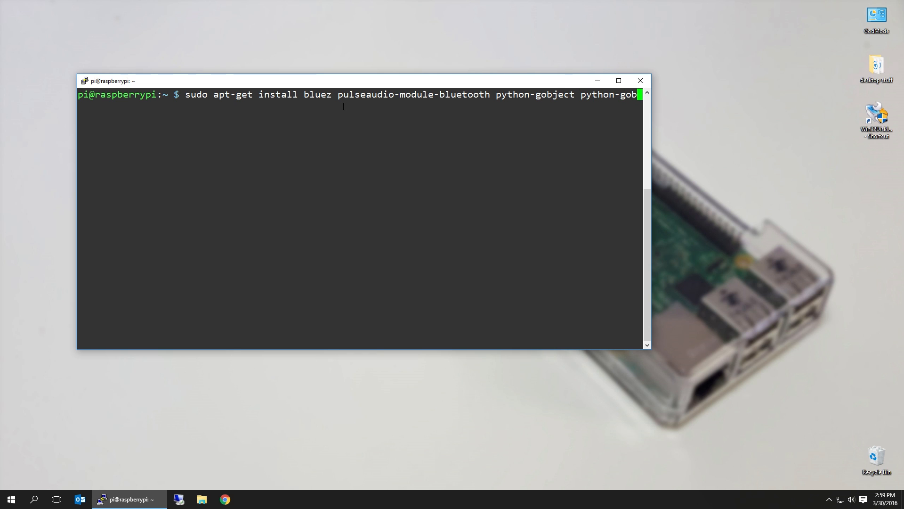
text(ect)
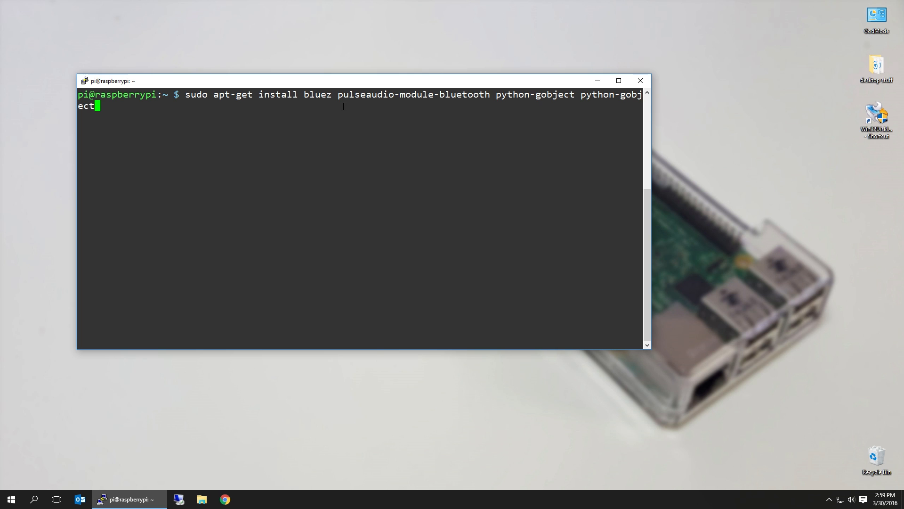
text(-2)
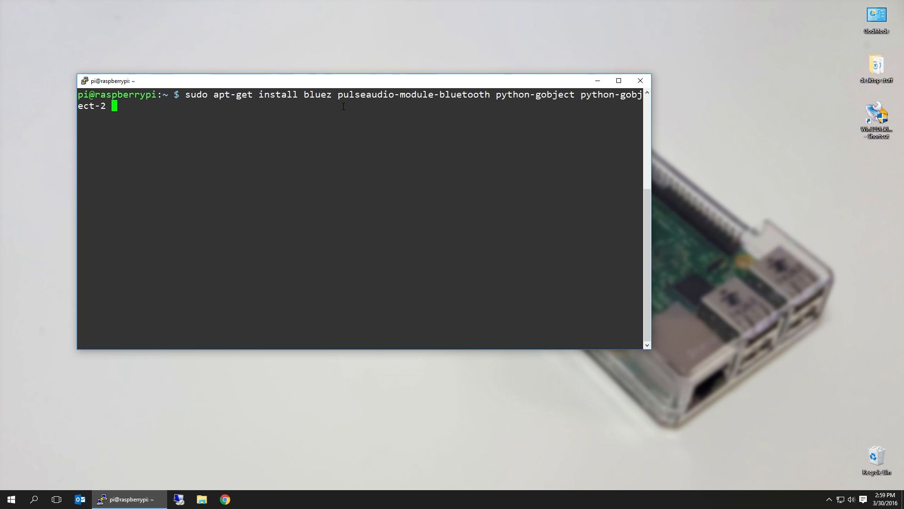
Add bluez-tools, sox and libsox-fmt-all to complete the install command.
text(bluez too)
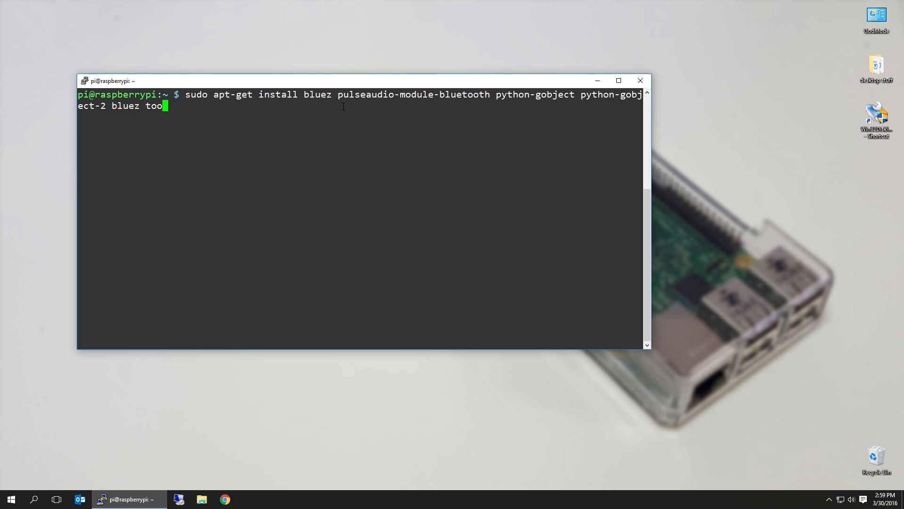
key(BackSpace)
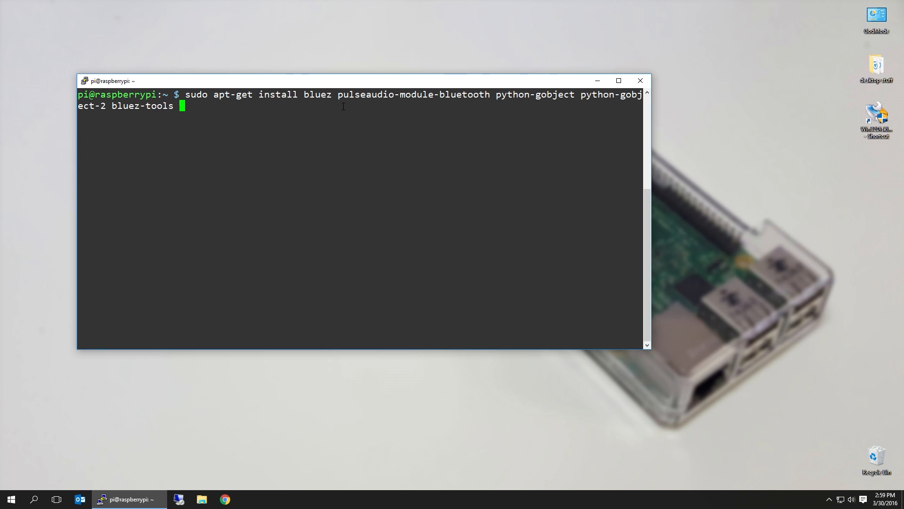
text(sox)
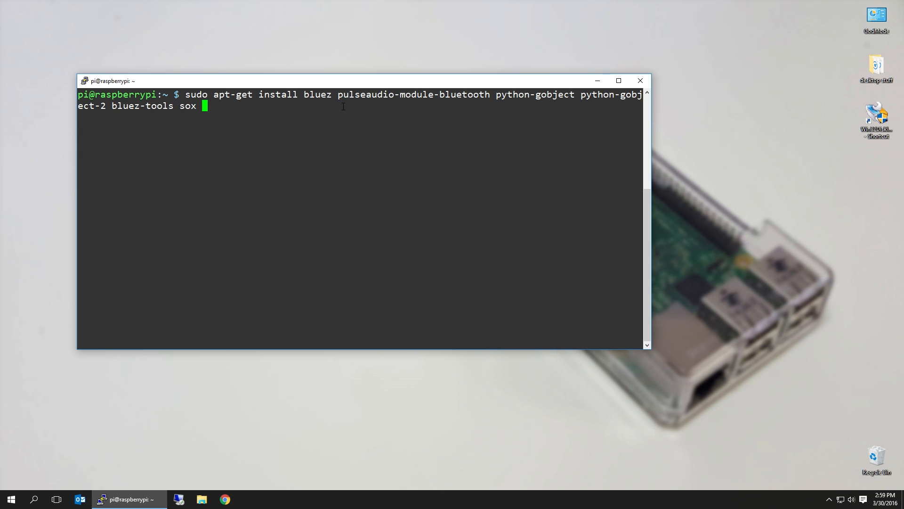
text(lib)
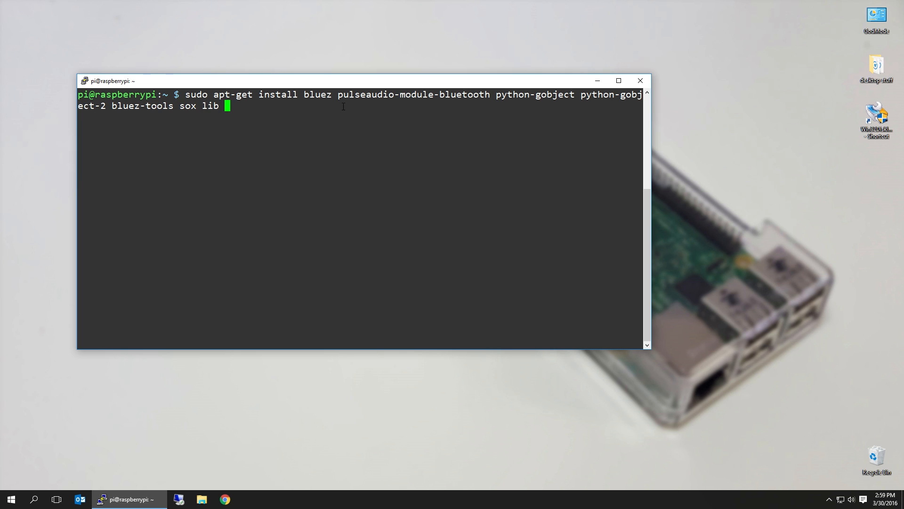
text(sox-fmt)
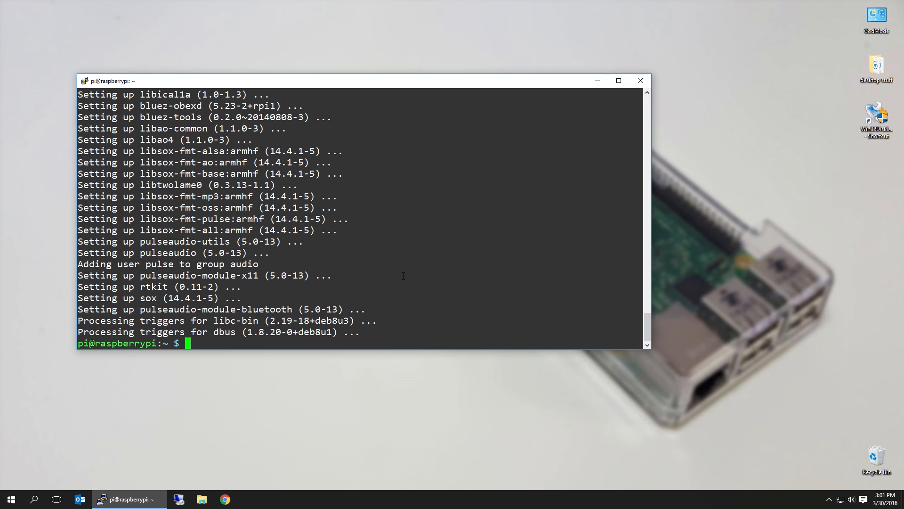
Run sudo usermod -a -G lp pi to add pi to the lp group.
text(sudo)
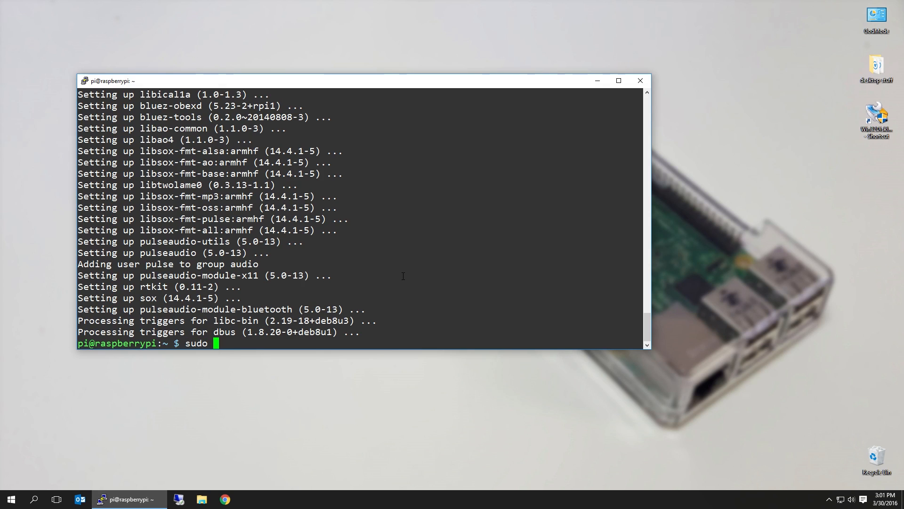
text(usermod -a)
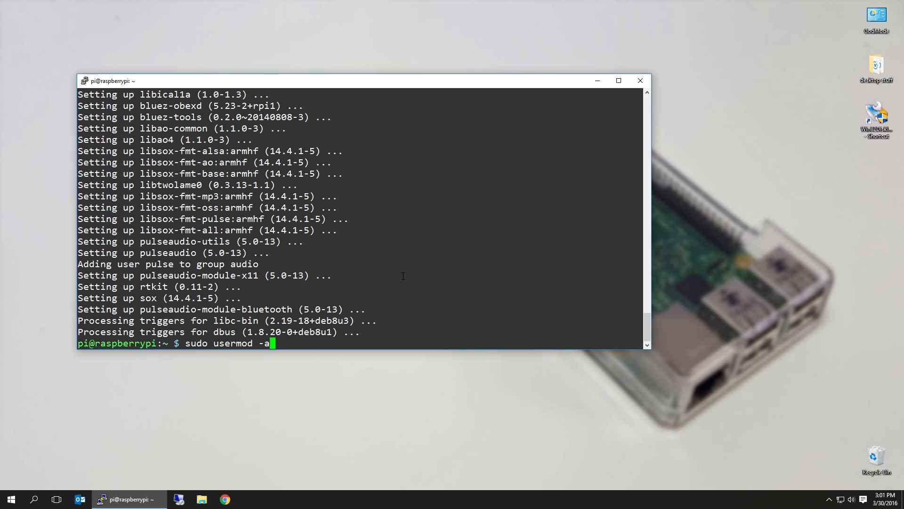
text(-G lp pi)
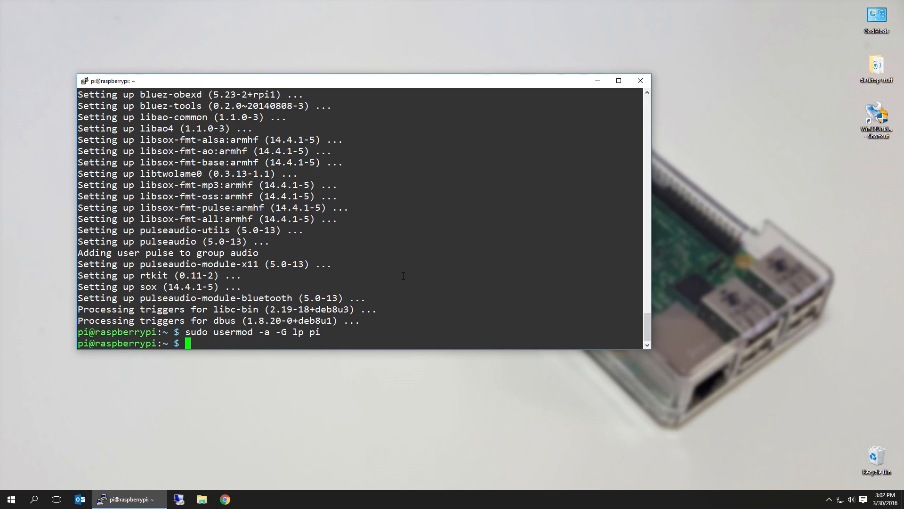
Start a sudo nano command for /etc/bluetooth/audio.conf.
text(suo)
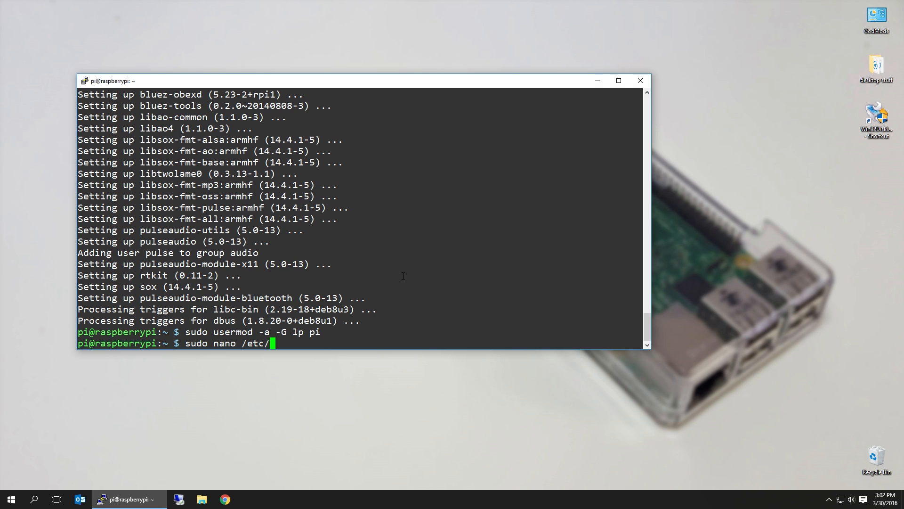
text(blueto)
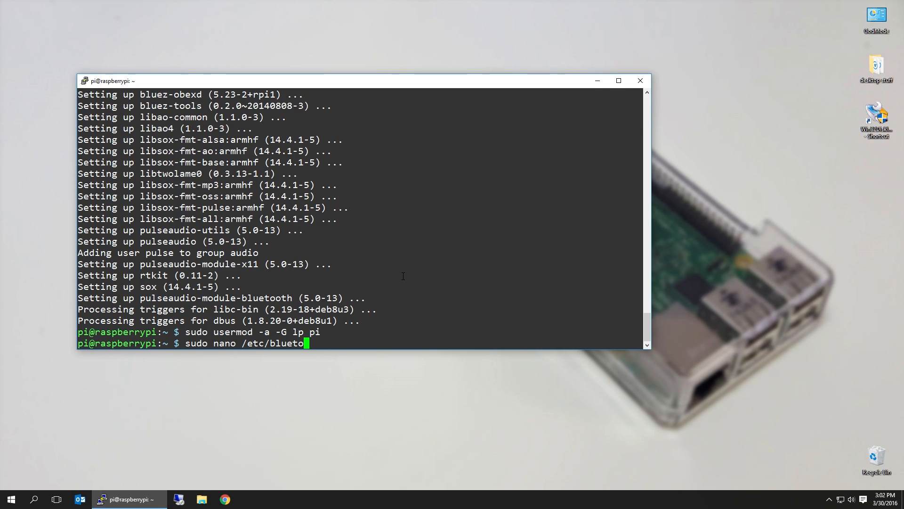
text(th/aud)
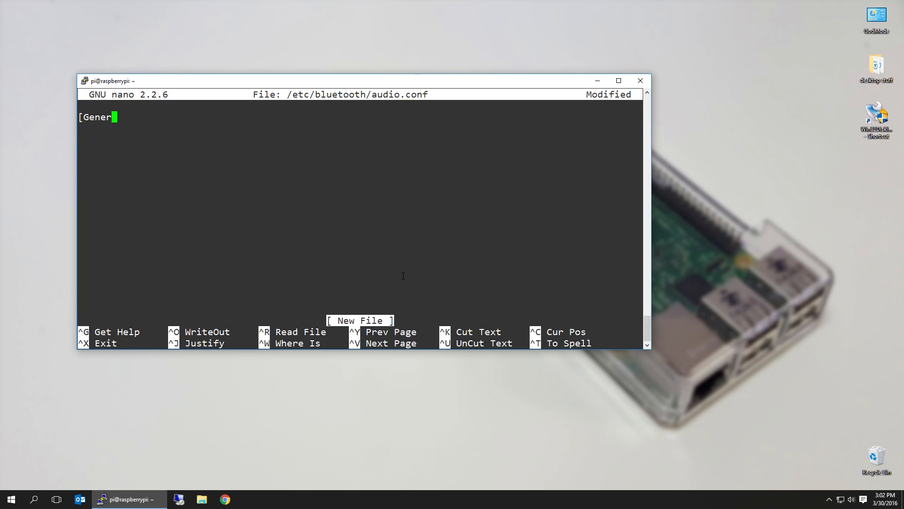
Write [General] with Enable=Source,Sink,Media, into audio.conf and save out of nano.
text(al)
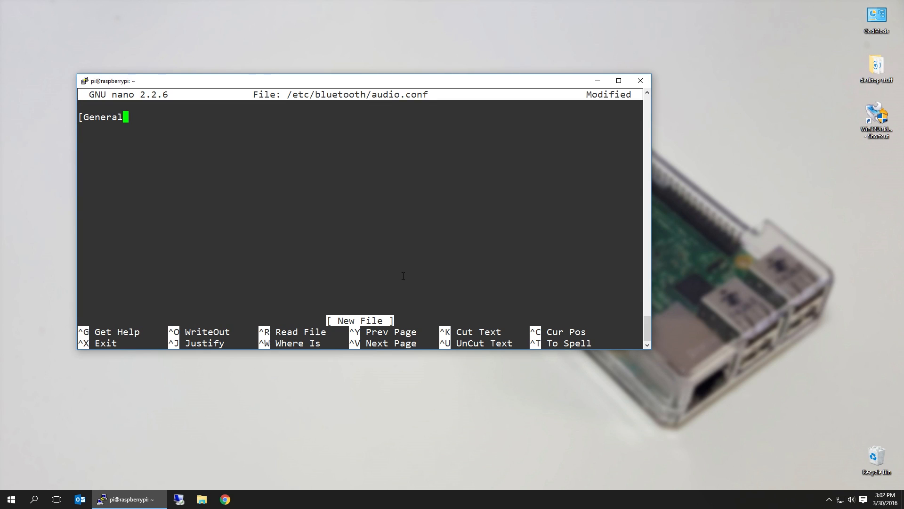
text(Ena)
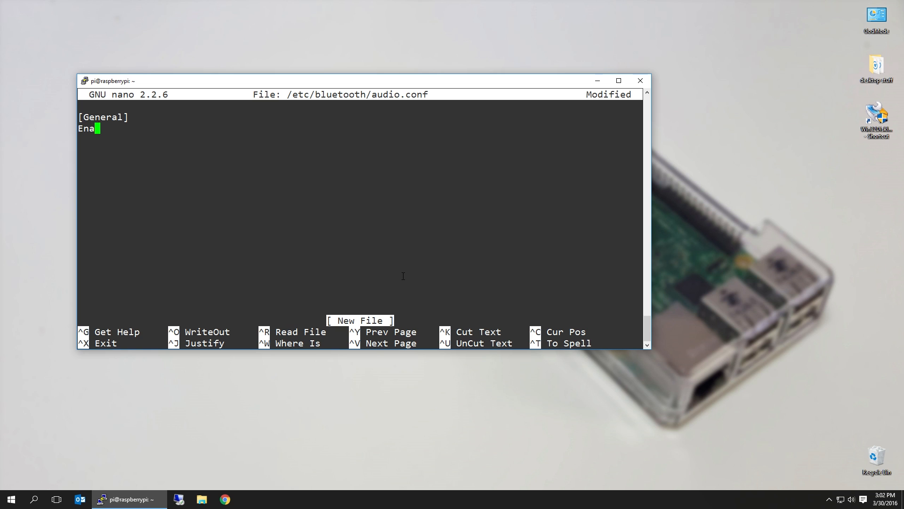
text(ble=Sour)
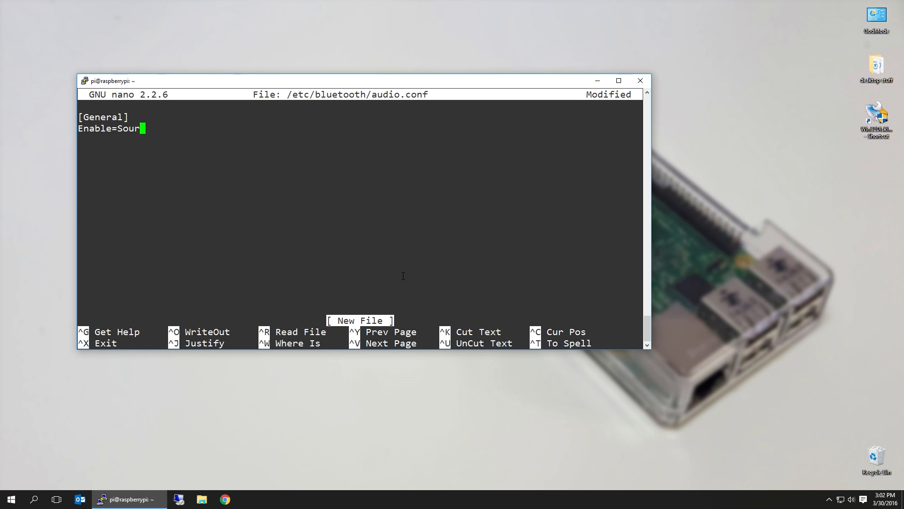
text(ce,Sink)
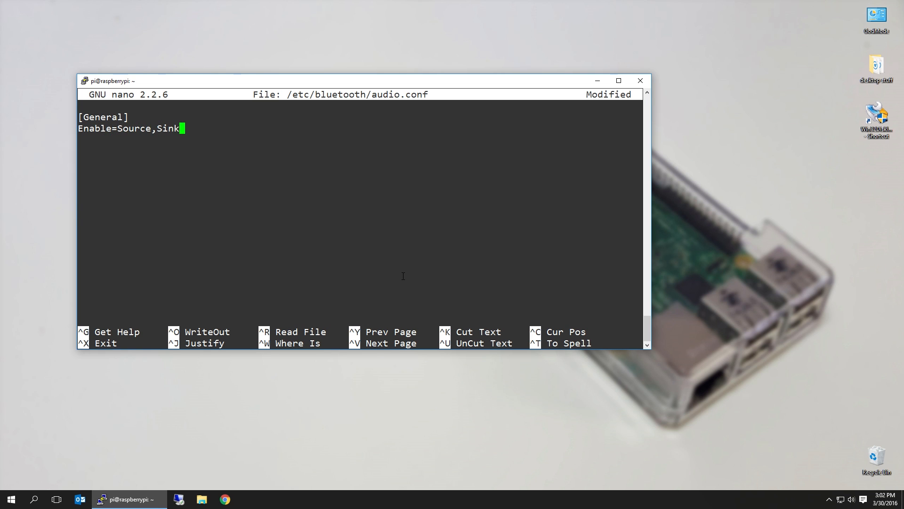
text(,Media,)
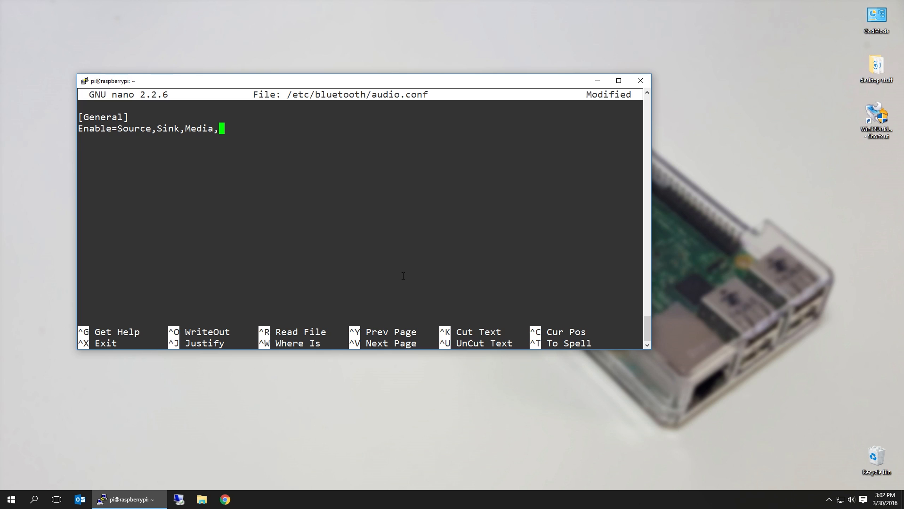
key(ctrl+x)
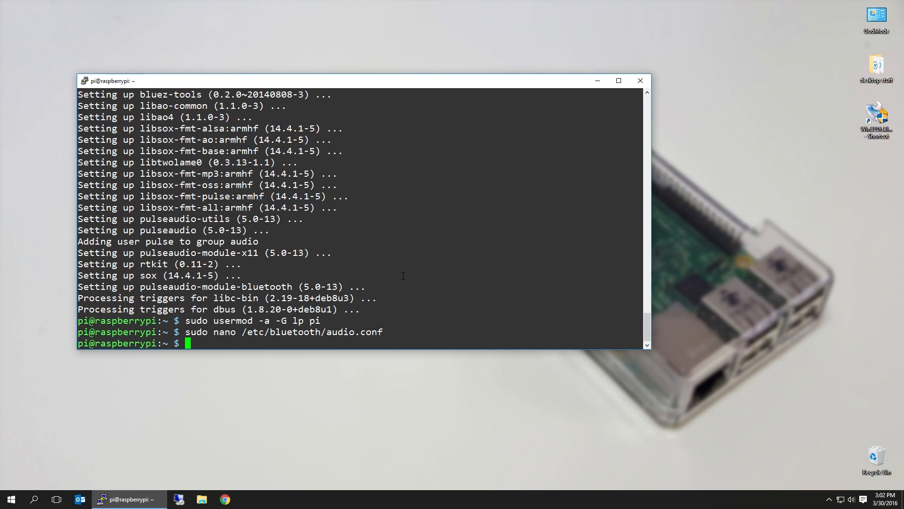
Open /etc/pulse/daemon.conf in nano with sudo.
text(sudo nano)
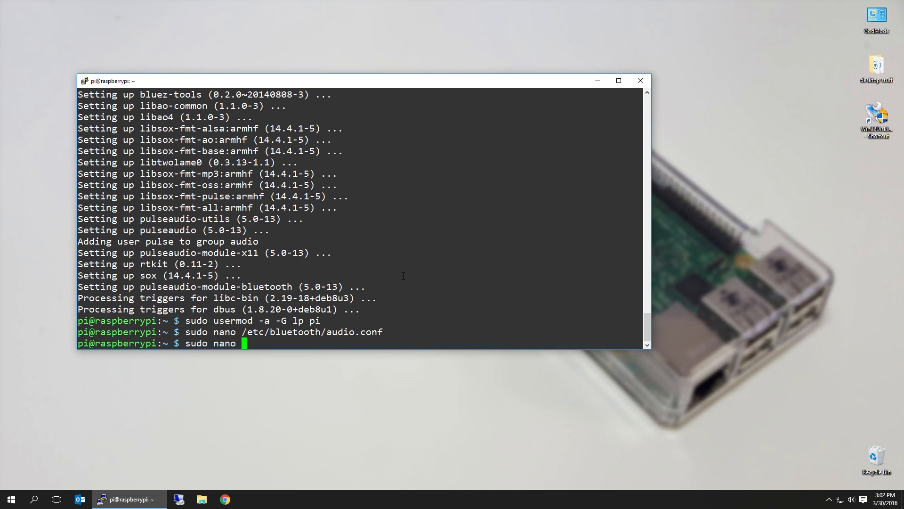
text(/etc/)
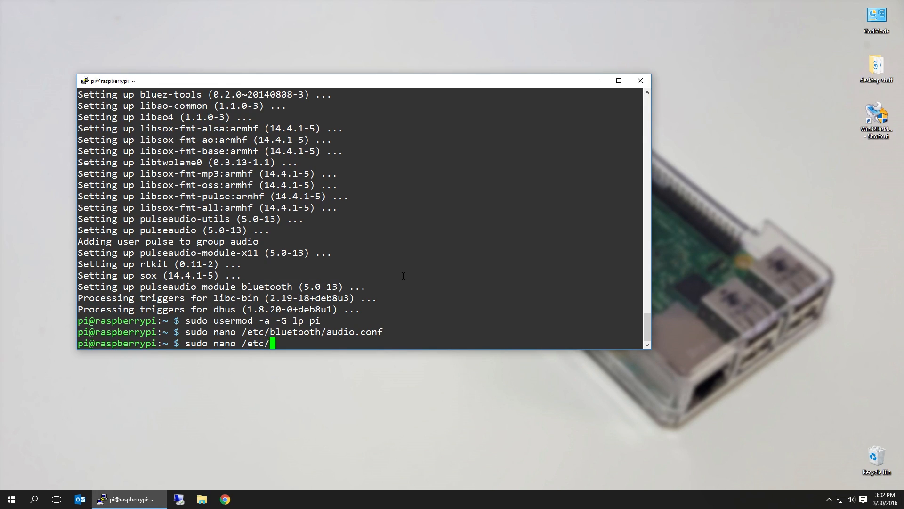
text(pulse/da)
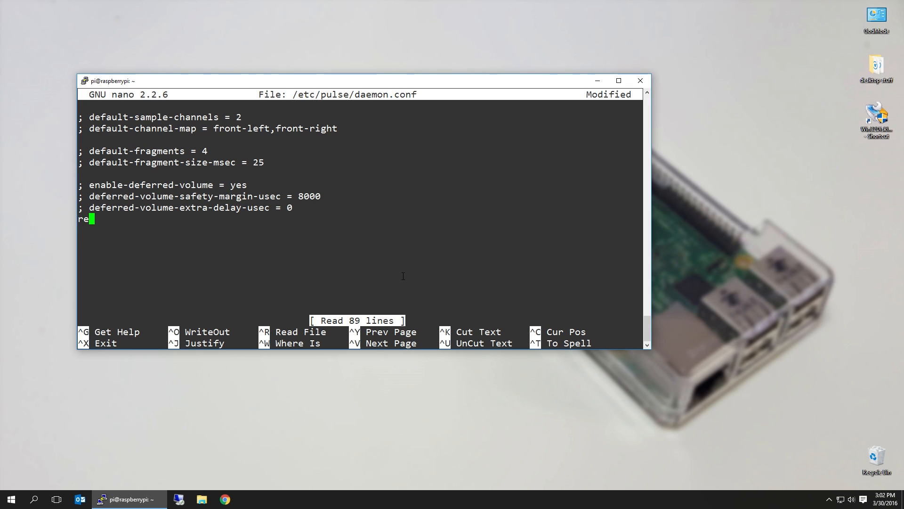
Append resample-method=trivial and exit-idle-time=-1 to daemon.conf.
text(sample-method=tri)
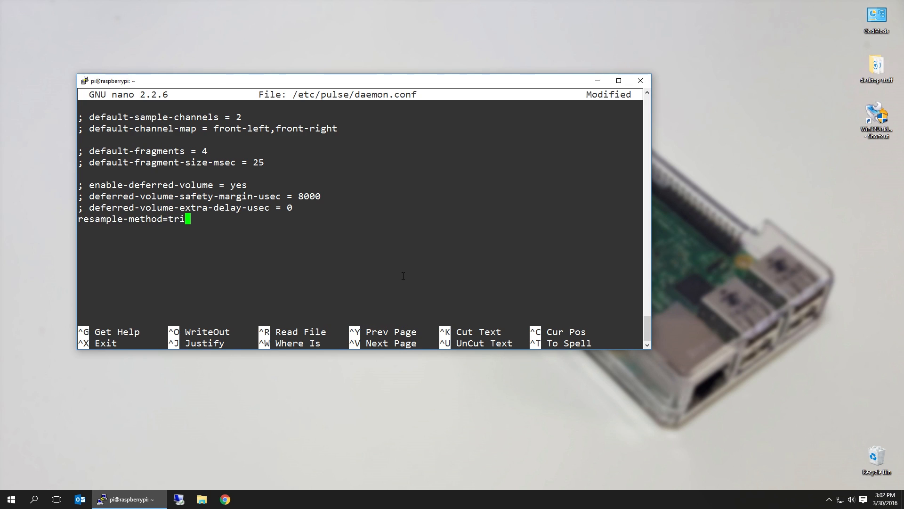
text(vial)
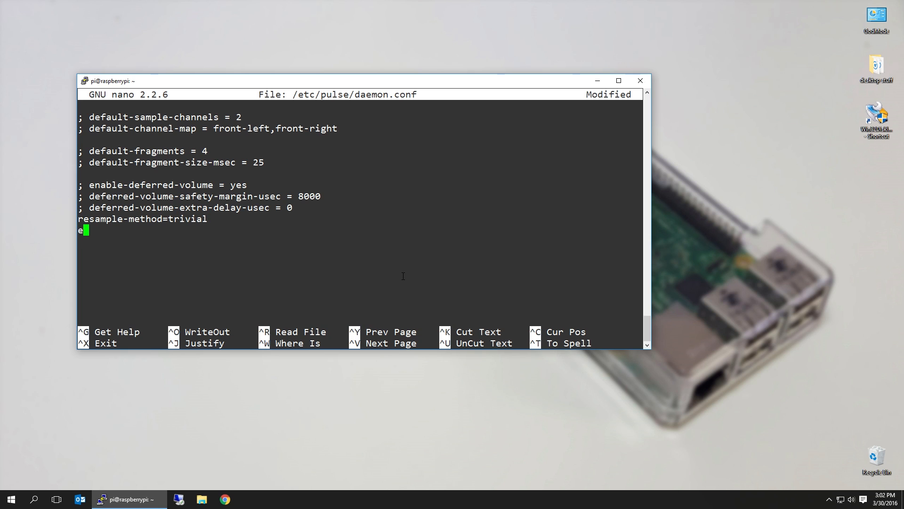
text(xit-)
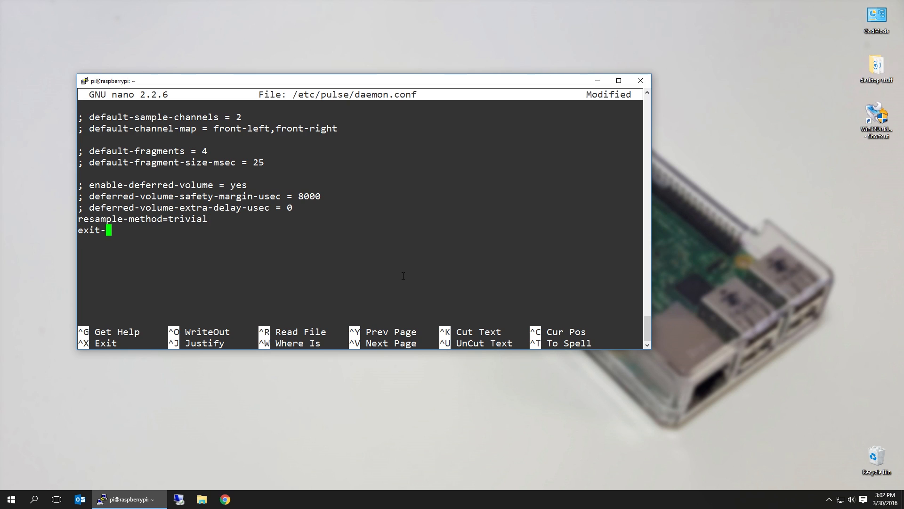
text(-idle-time)
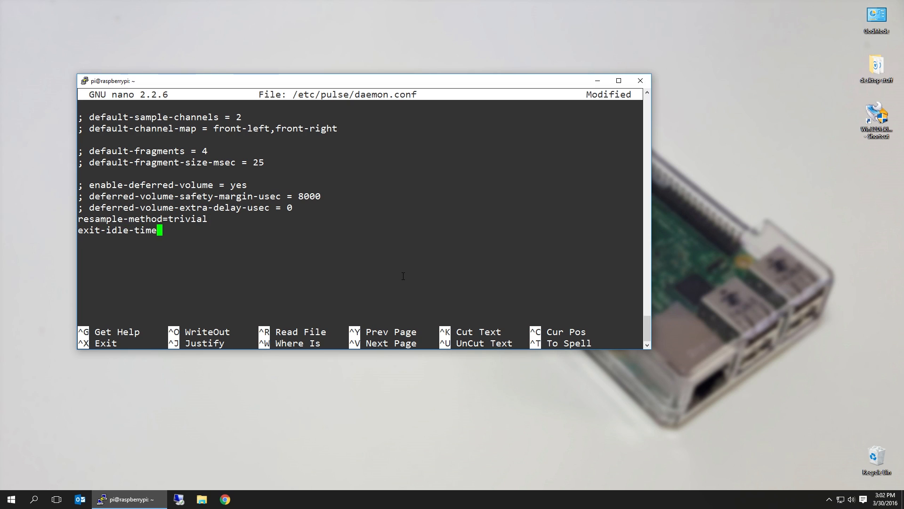
text(=-1)
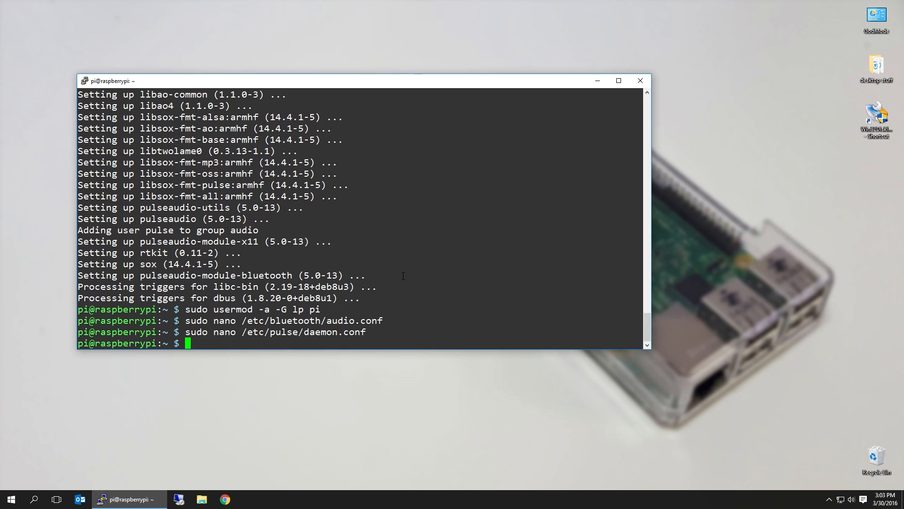
Open /etc/bluetooth/main.conf in nano with sudo.
text(sudo n)
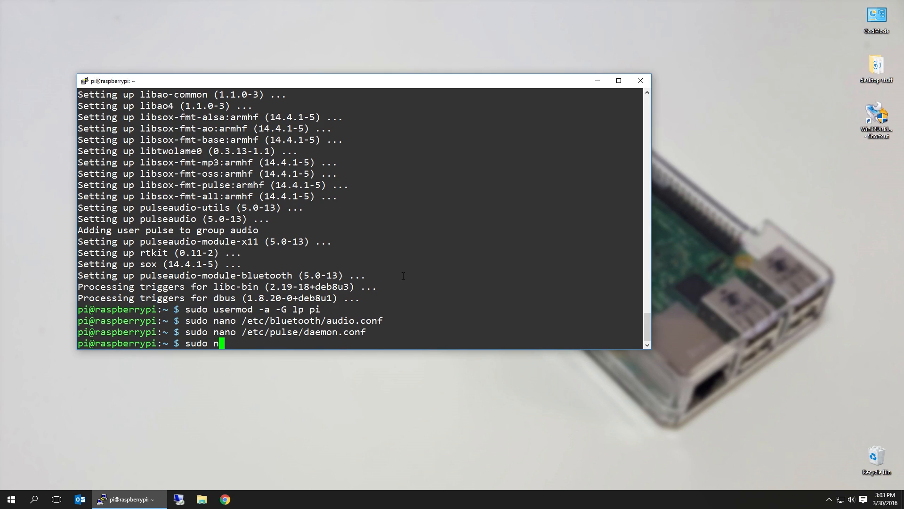
text(ano /etc/)
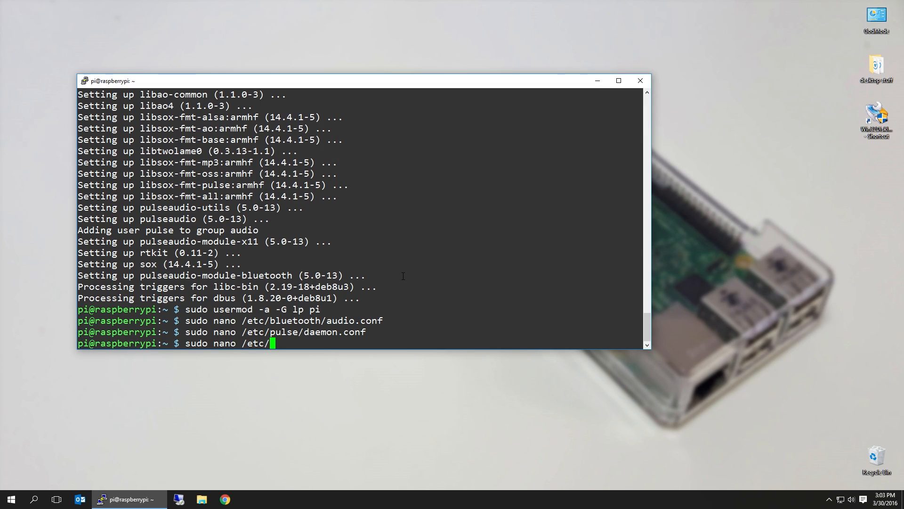
text(bluetooth/)
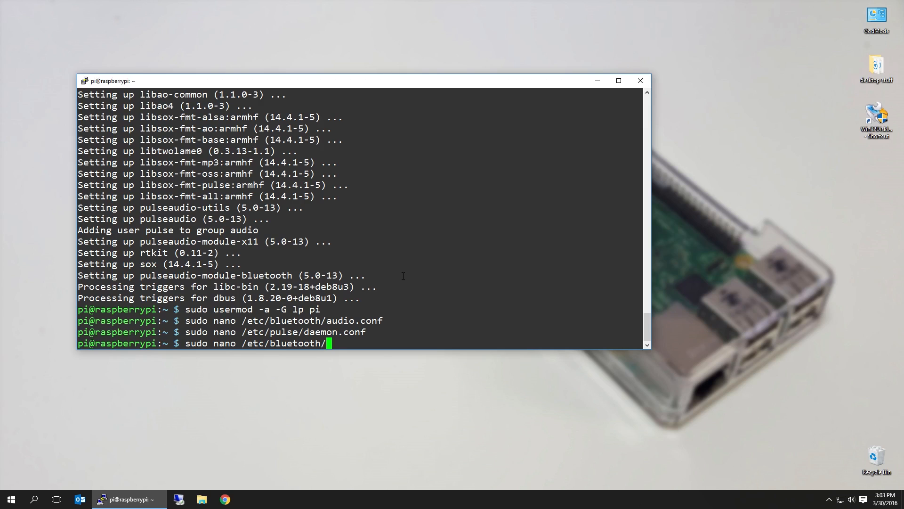
text(main.conf)
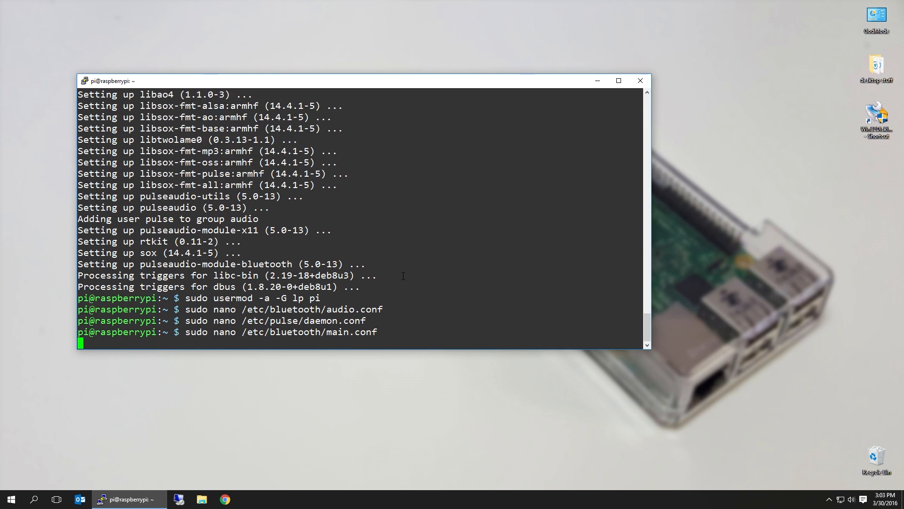
key(enter)
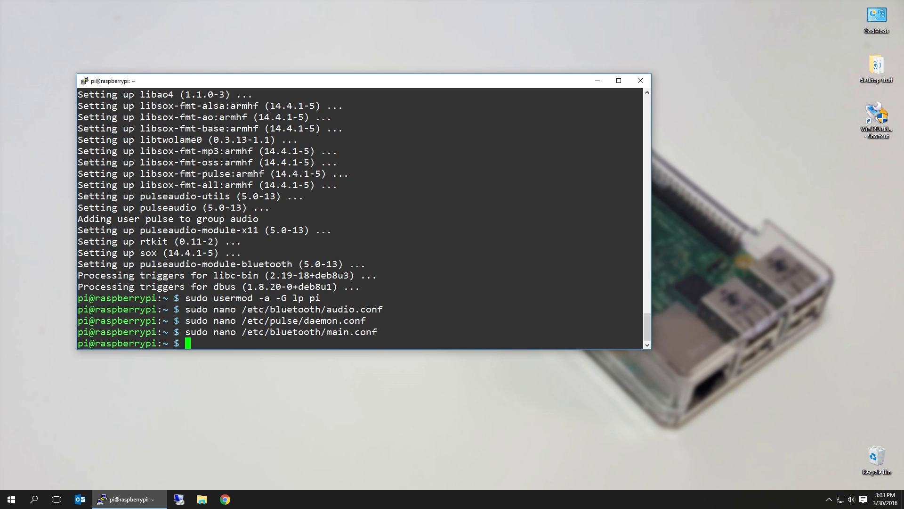
mouse_move(510, 283)
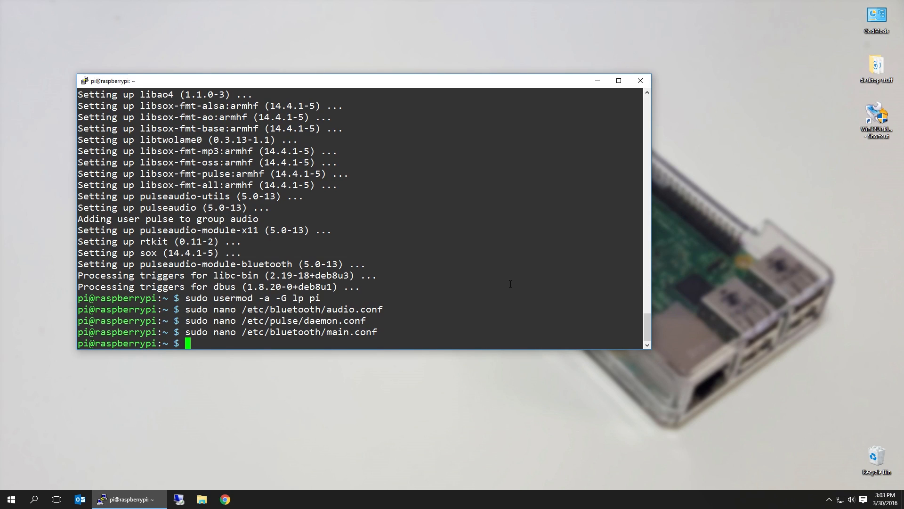
Reboot the Pi with sudo reboot and dismiss PuTTY's lost-connection error.
text(sudo reboot)
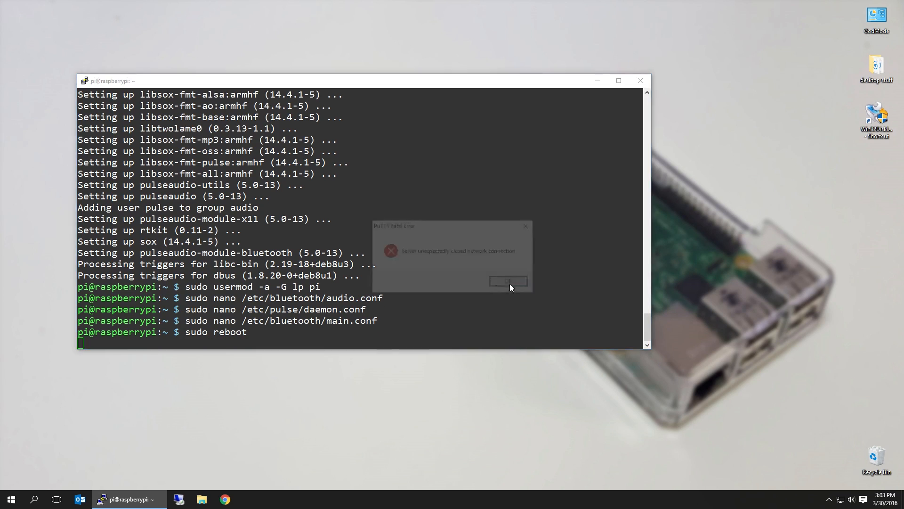
click(508, 280)
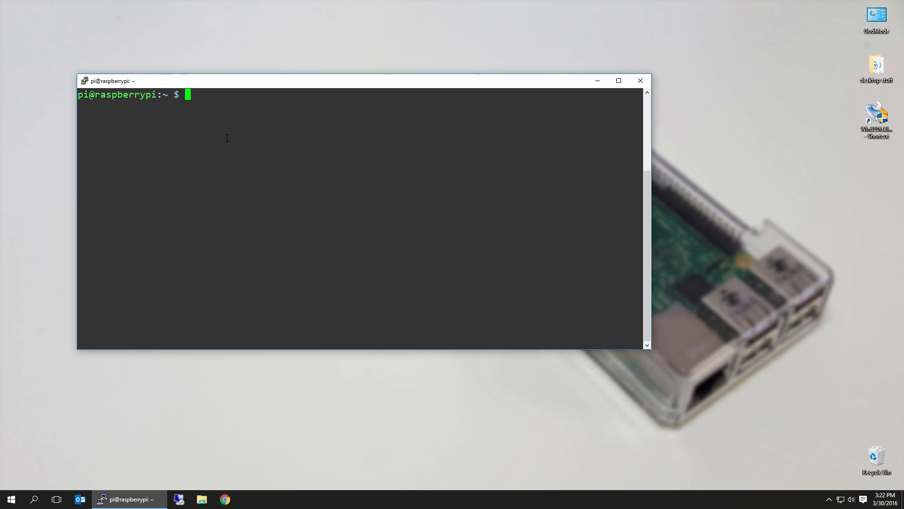
Start the service with sudo systemctl start bluetooth and launch bluetoothctl.
text(sudo)
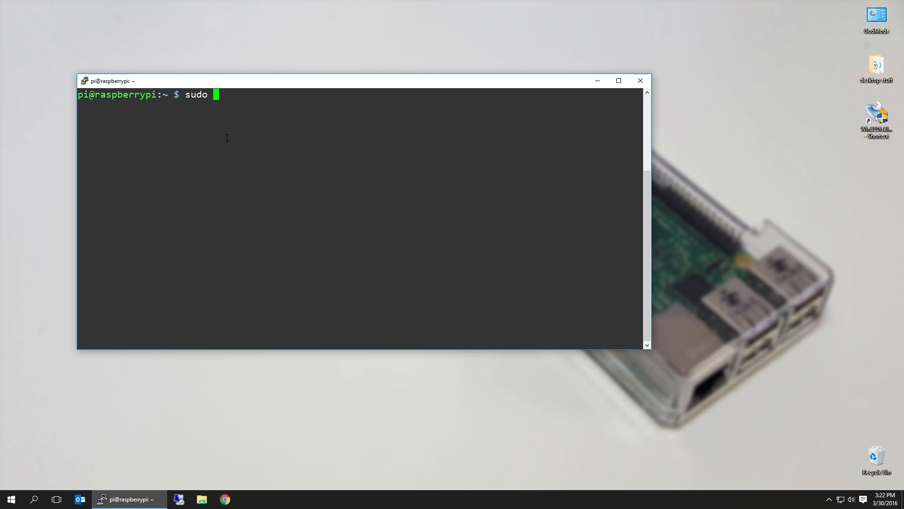
text(system)
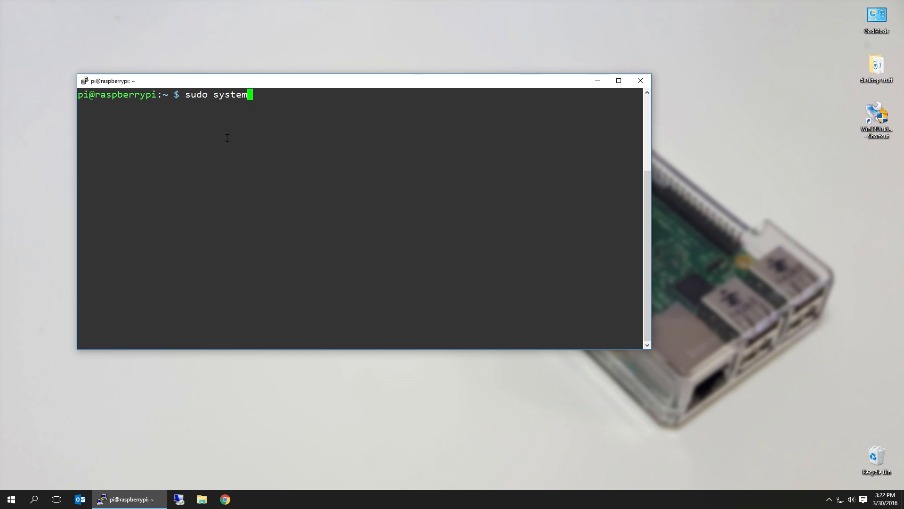
text(ctl start bluetooth)
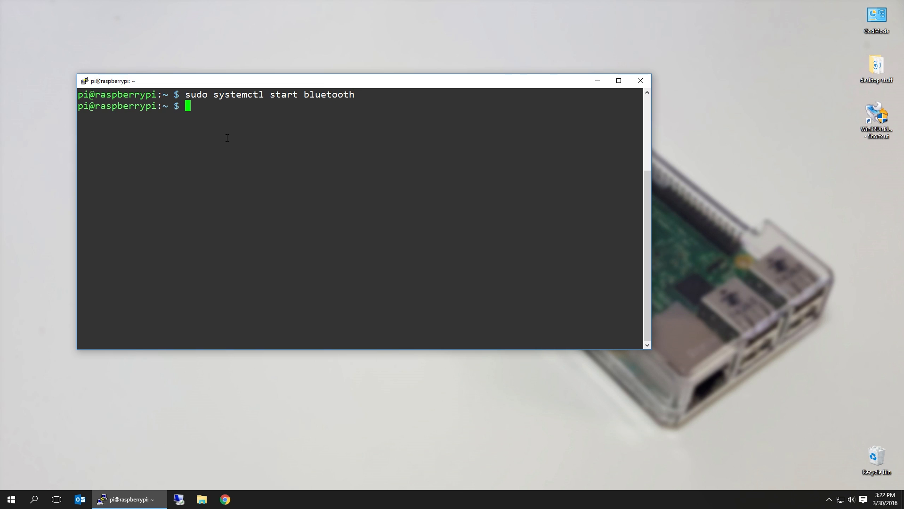
text(blue)
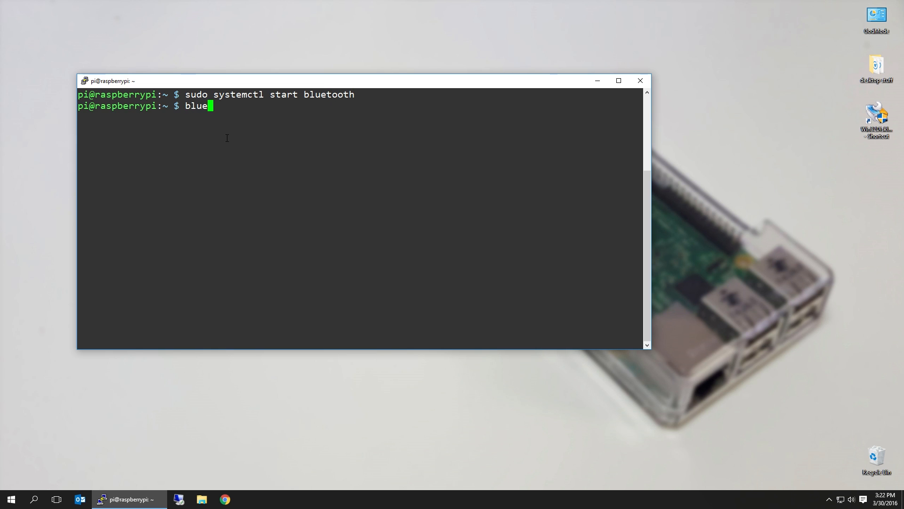
text(toothctl)
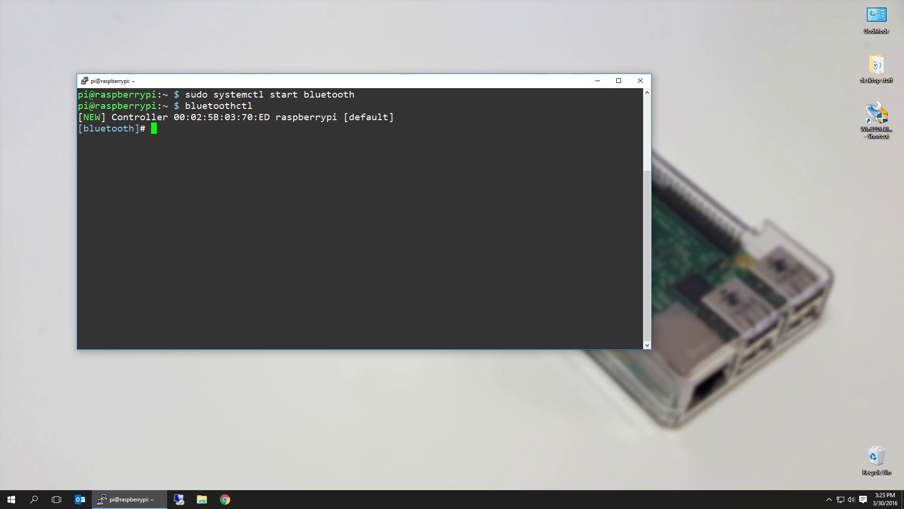
Power on the controller, turn the agent on and make it the default agent.
text(power on)
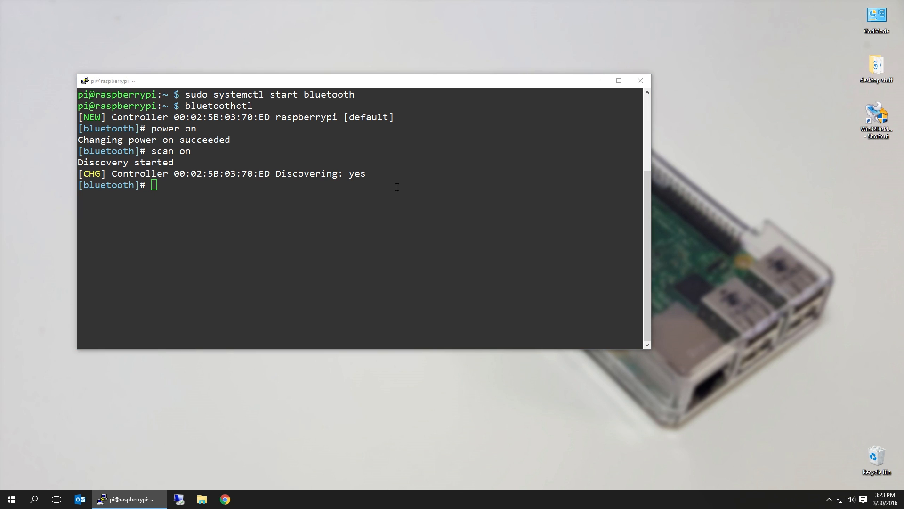
text(aga)
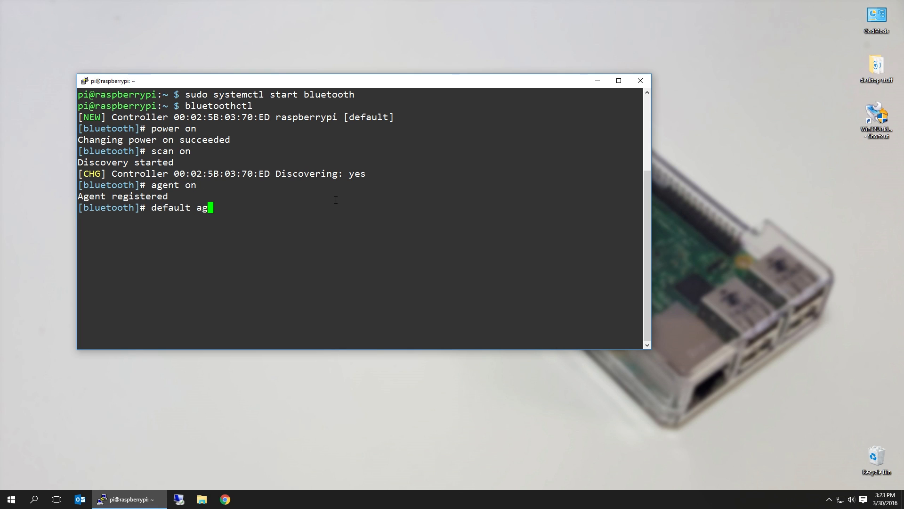
key(BackSpace)
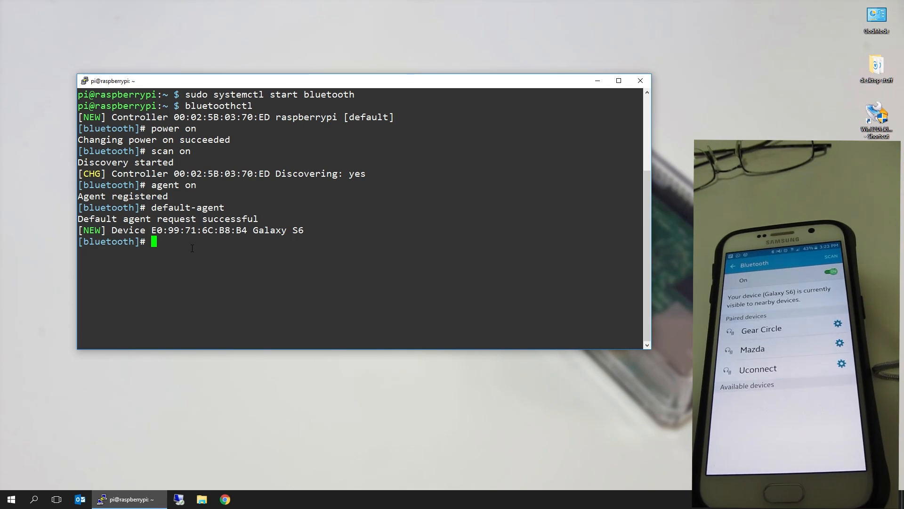
text(p)
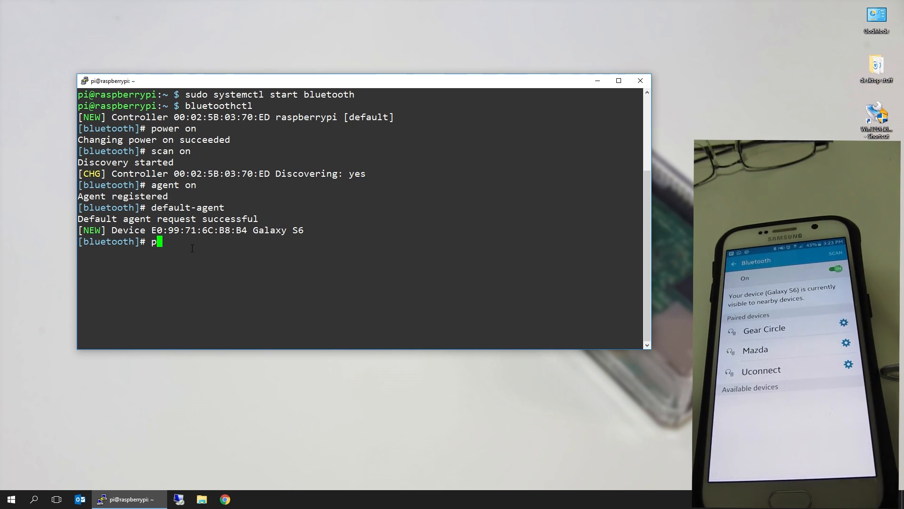
text(air)
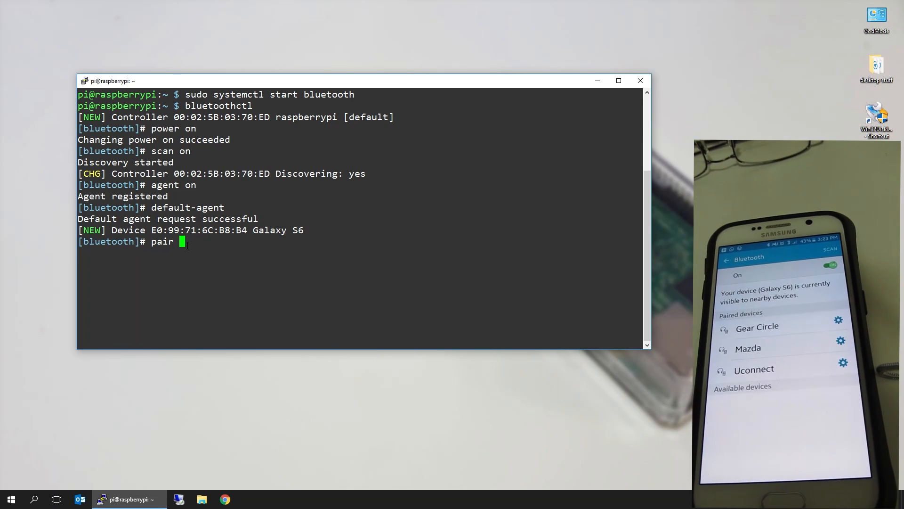
text(E0:99:71:6C:B8:B4)
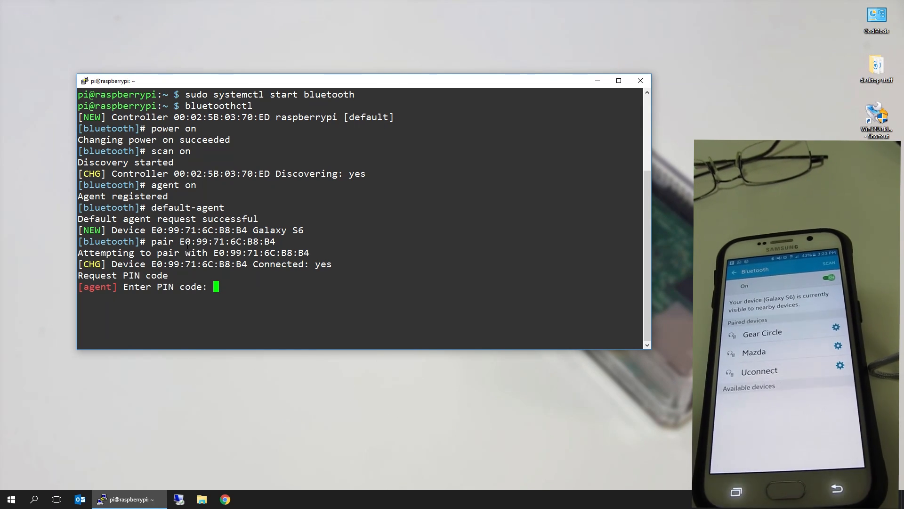
text(0000)
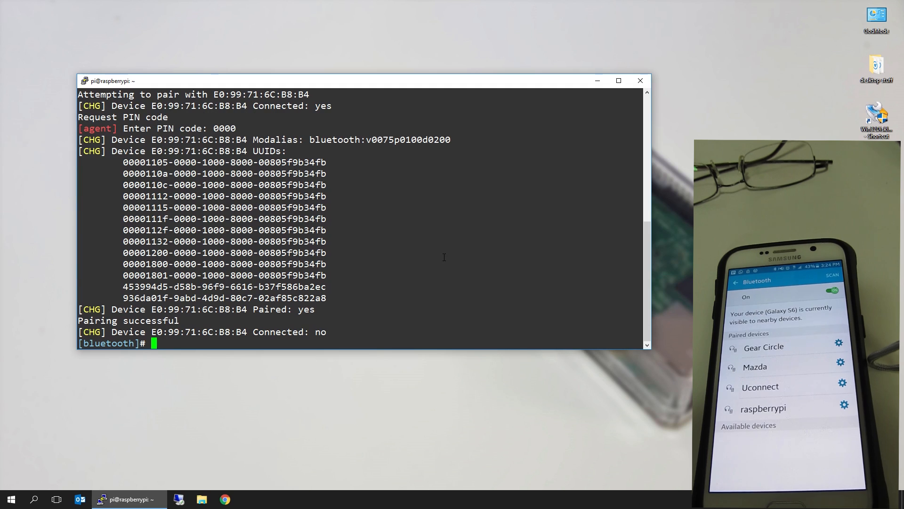
Connect to the paired device E0:99:71:6C:B8:B4.
text(con)
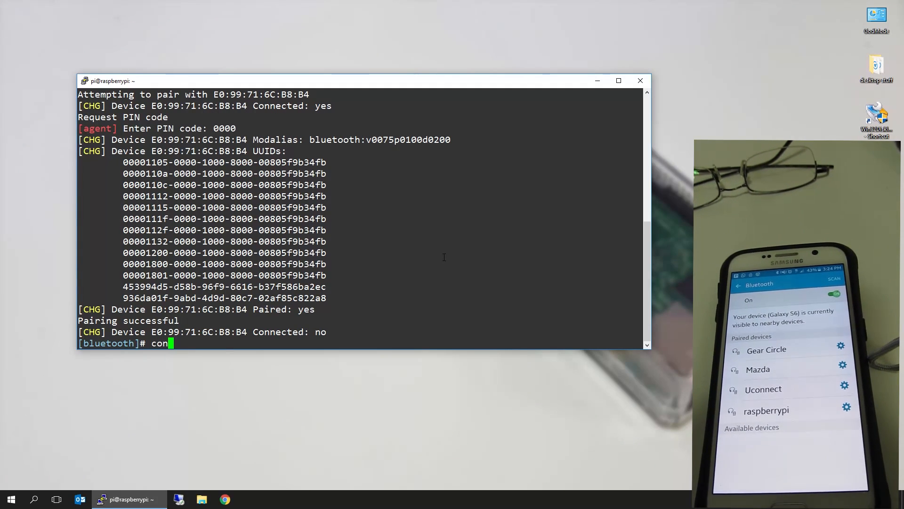
text(nect)
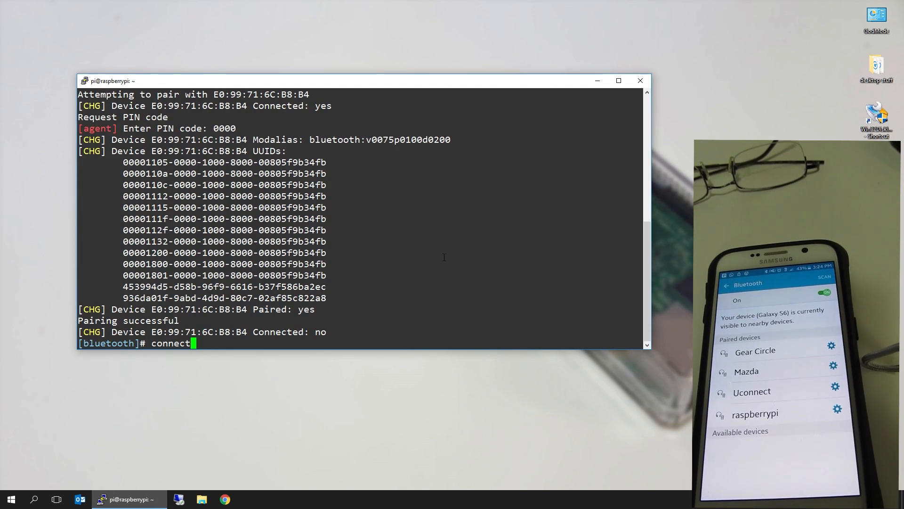
text(E0:99:71:6C:B8:B4)
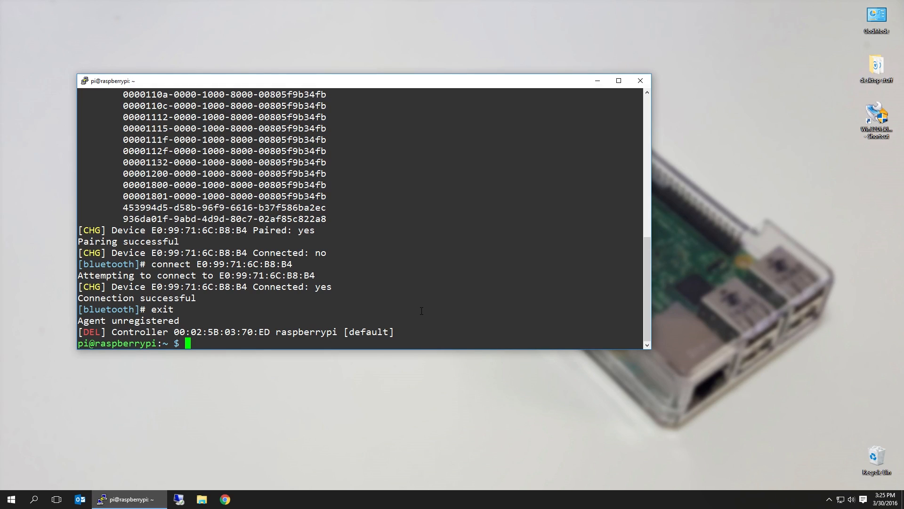
Run amixer cset numid=3 1 for the analog jack, then begin a pactl command.
text(amixer cset num)
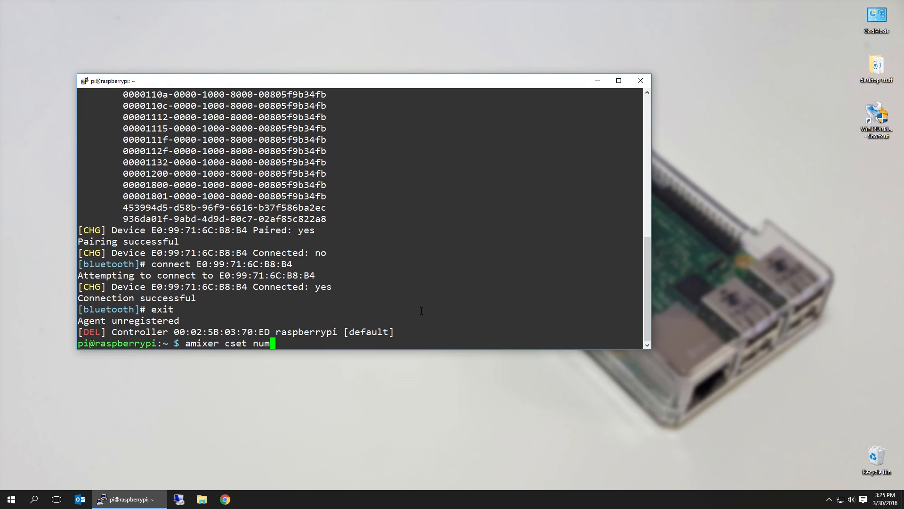
text(id=3)
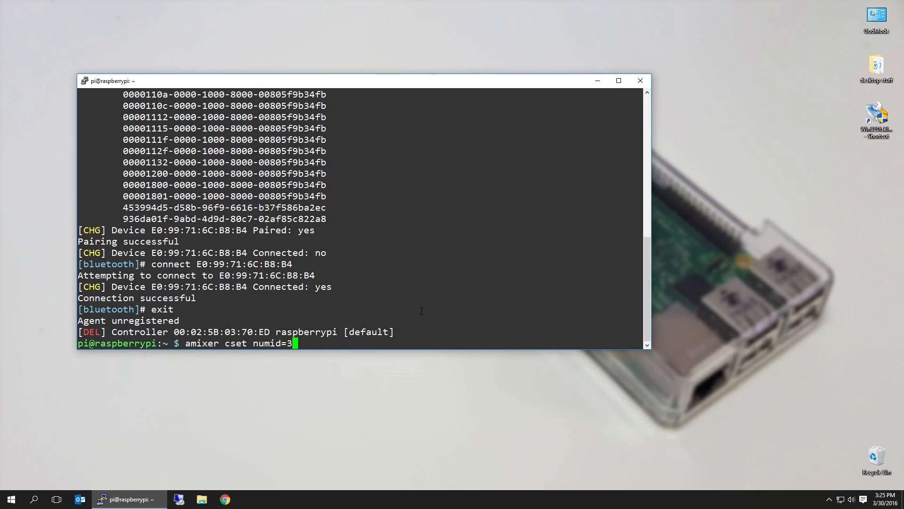
text(1)
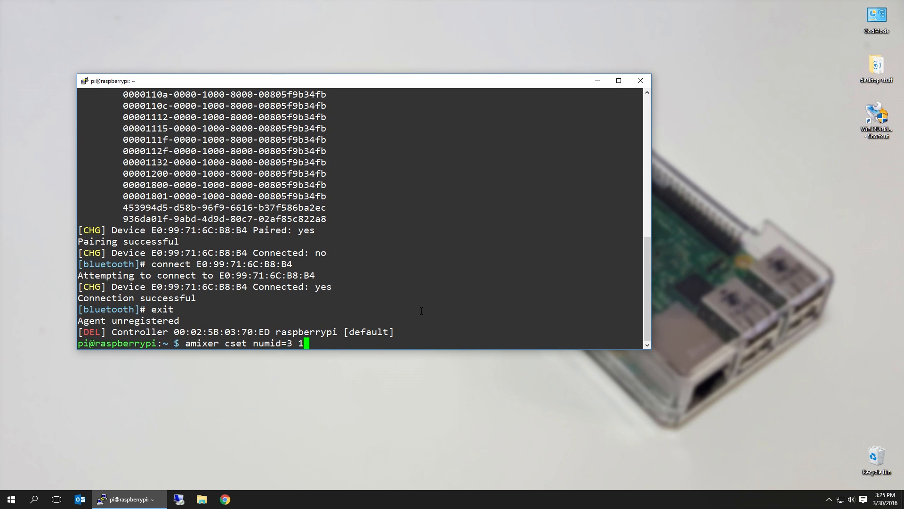
text(2)
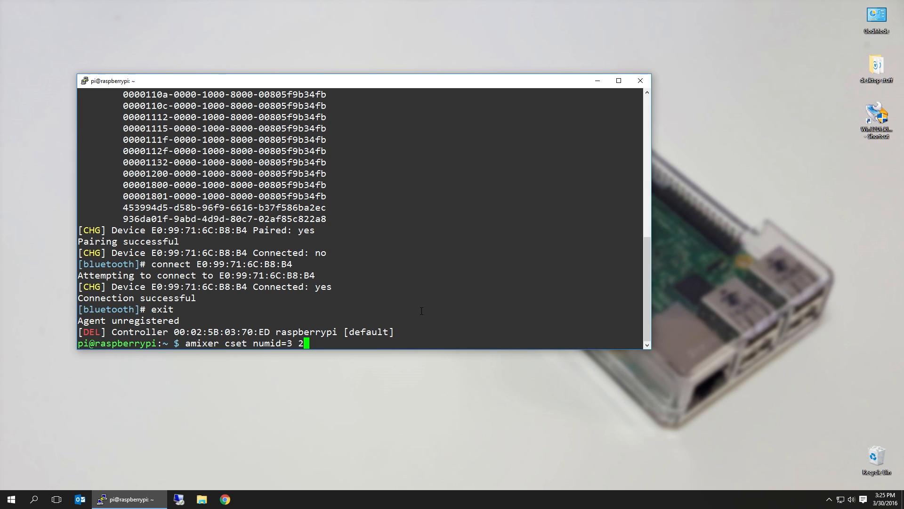
text(1)
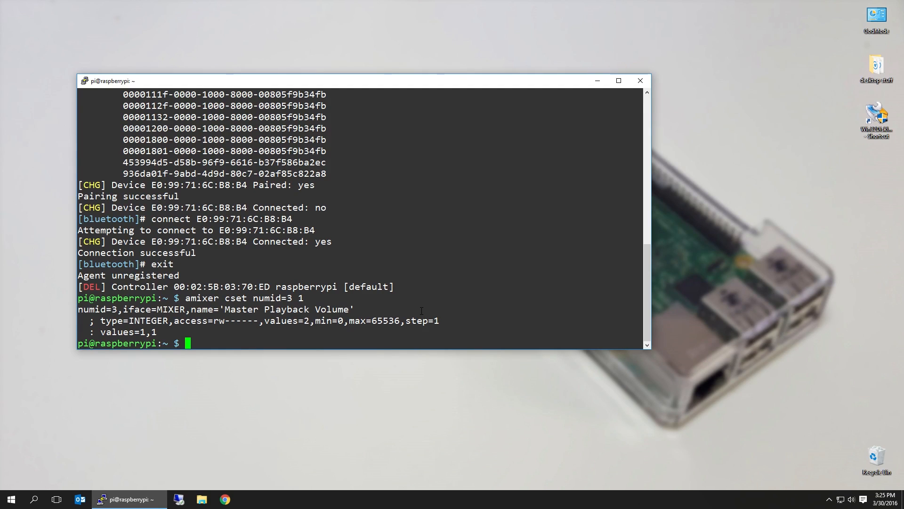
text(pact)
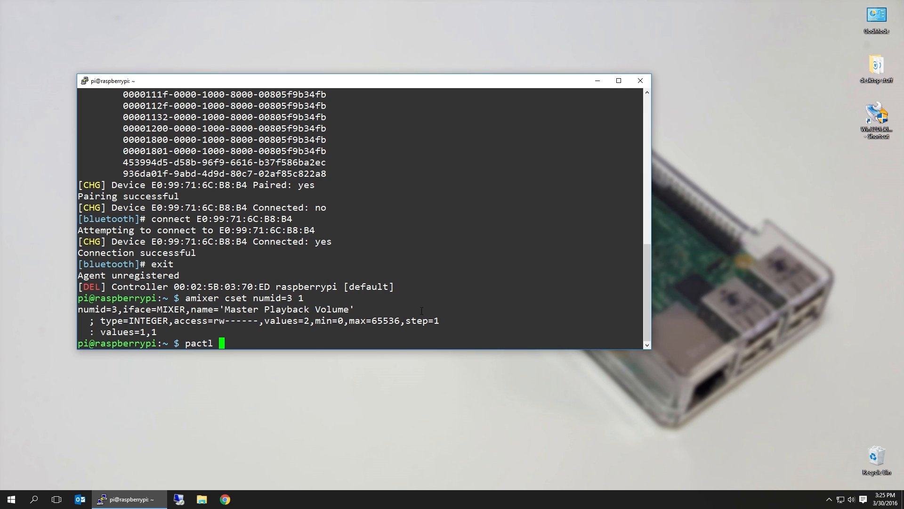
List PulseAudio sources and copy the Galaxy S6 bluez_source device name.
text(list sources short)
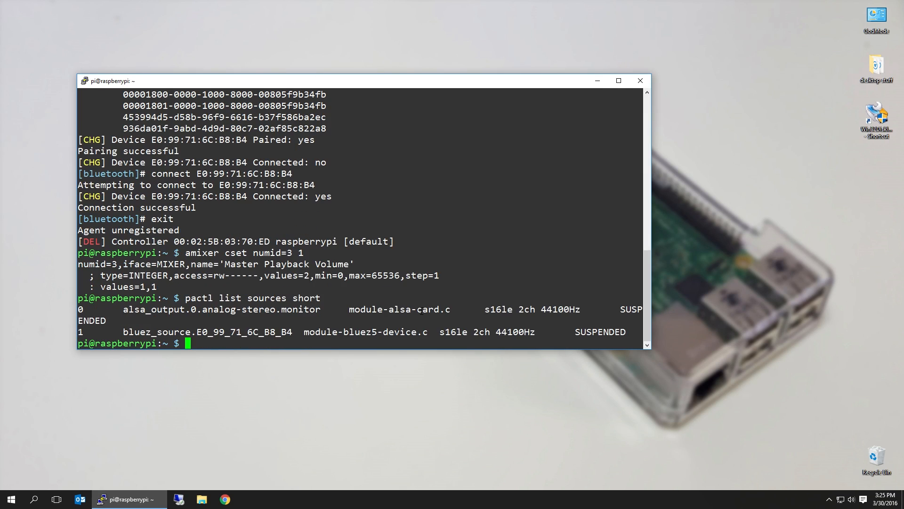
double_click(206, 331)
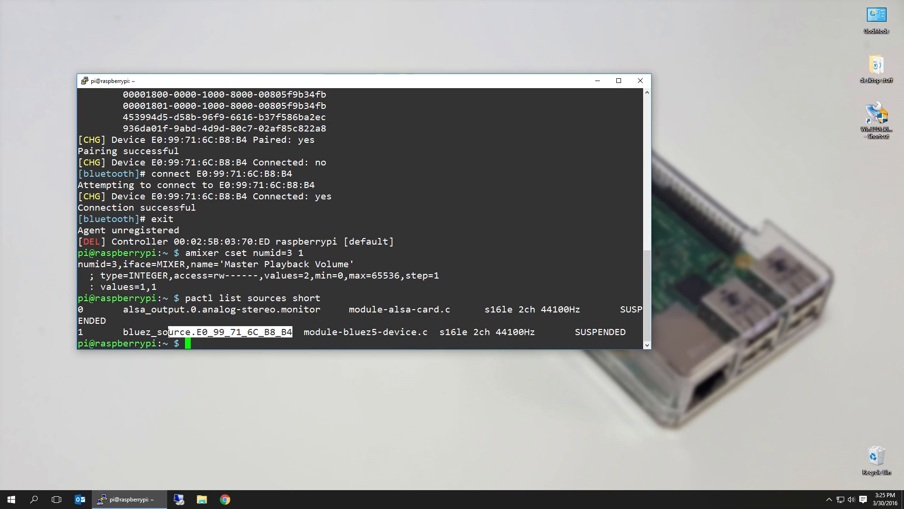
double_click(206, 332)
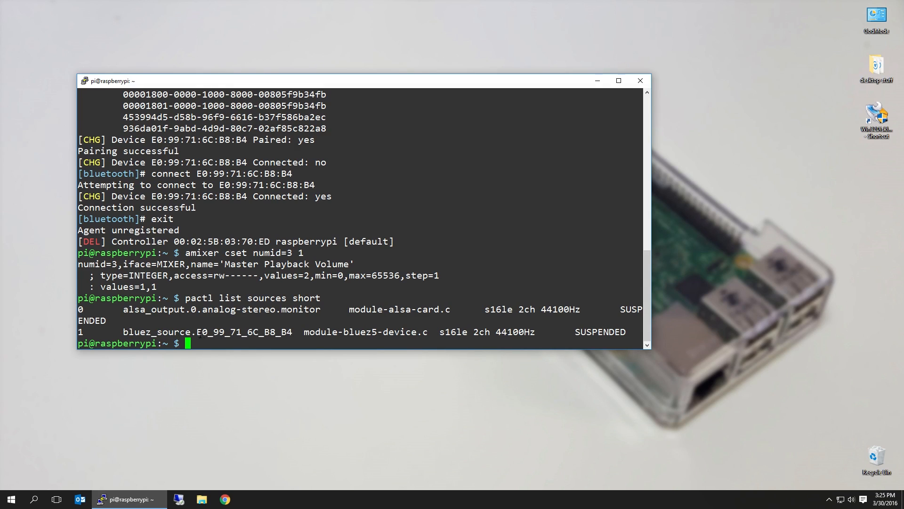
double_click(206, 332)
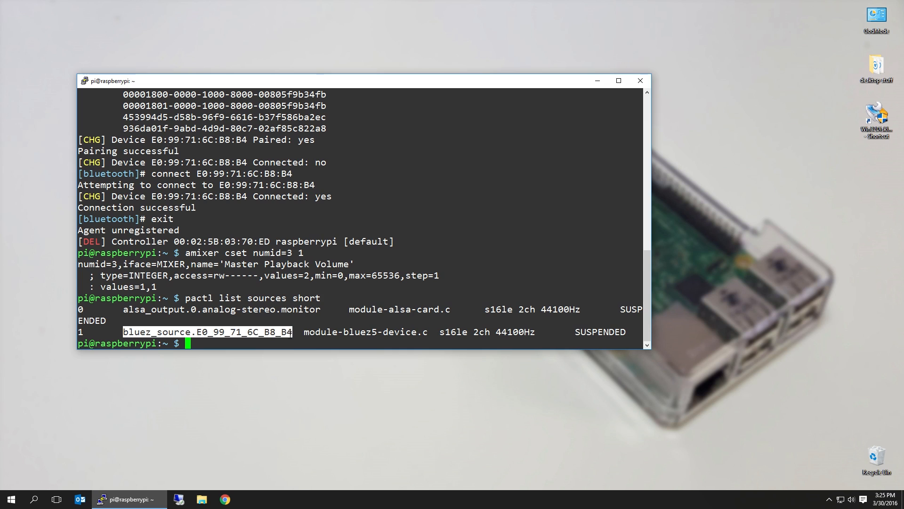
List PulseAudio sinks with 'pactl list sinks short' to reveal the analog-stereo output.
text(pactl list)
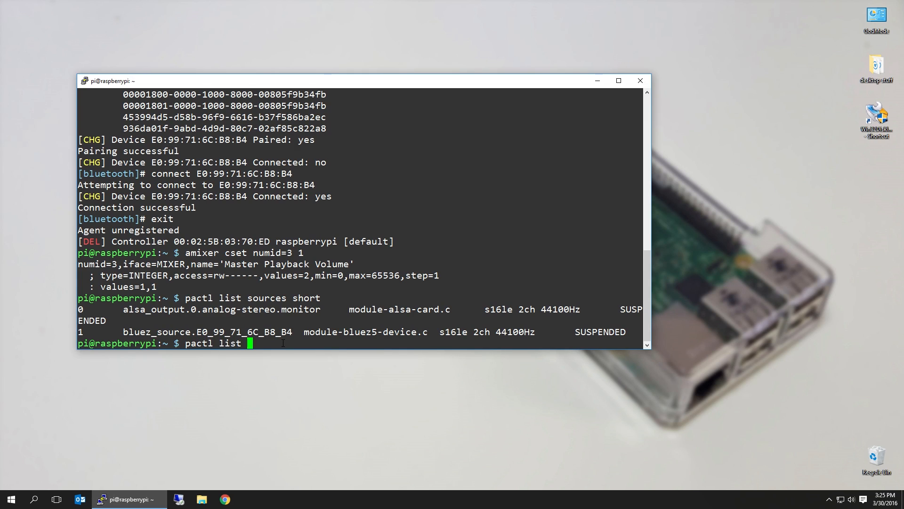
text(sinks short)
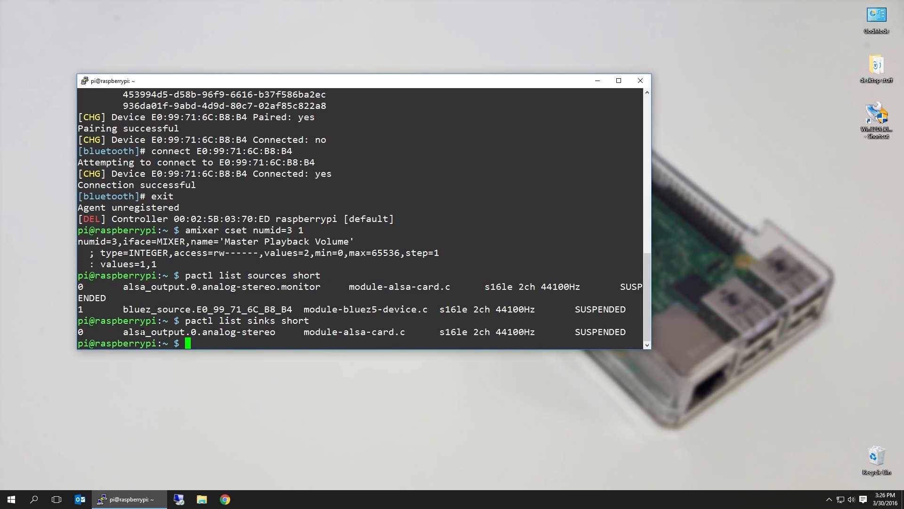
mouse_move(235, 344)
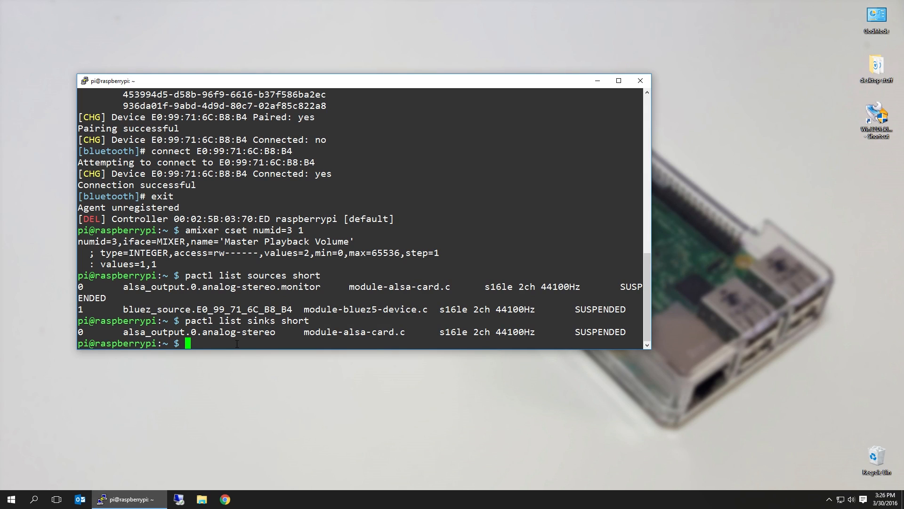
Enter 'pactl load-module module-loopback source=bluez_source.E0_99_71_6C_B8_B4 sink=' at the prompt.
text(pactl lous)
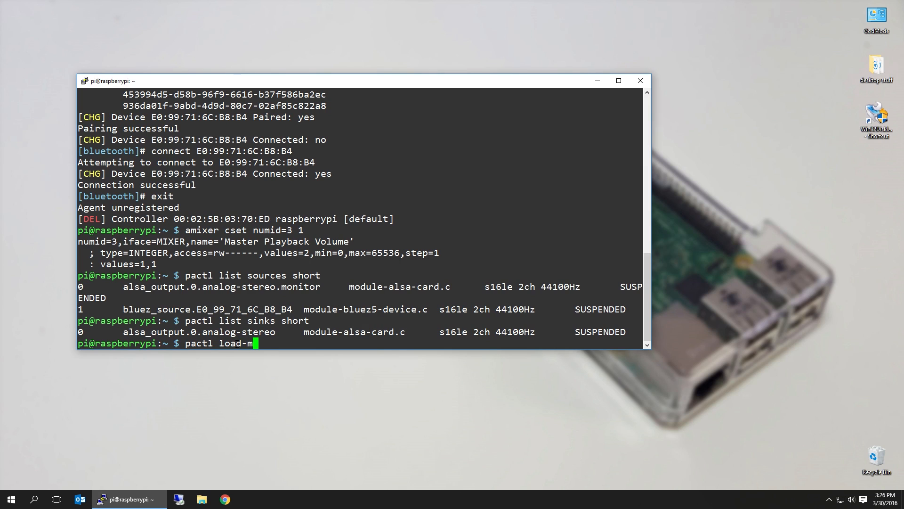
text(odule m)
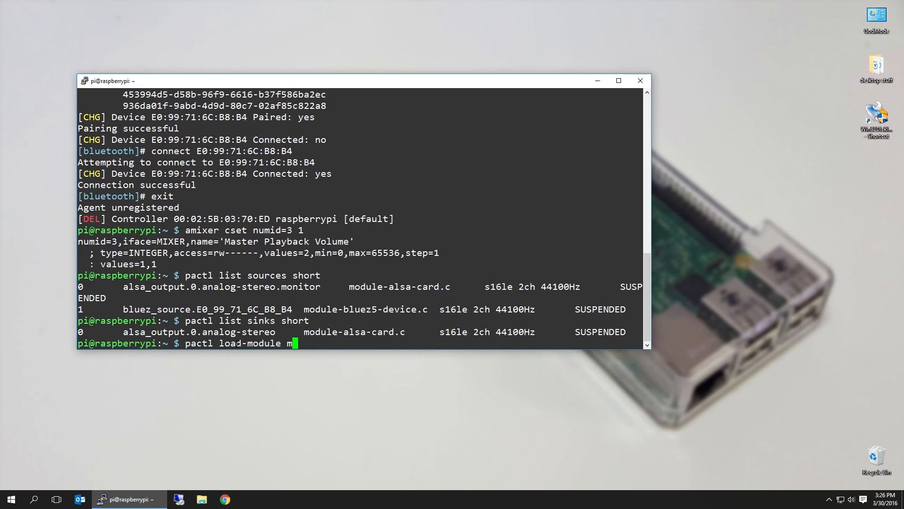
text(odule-)
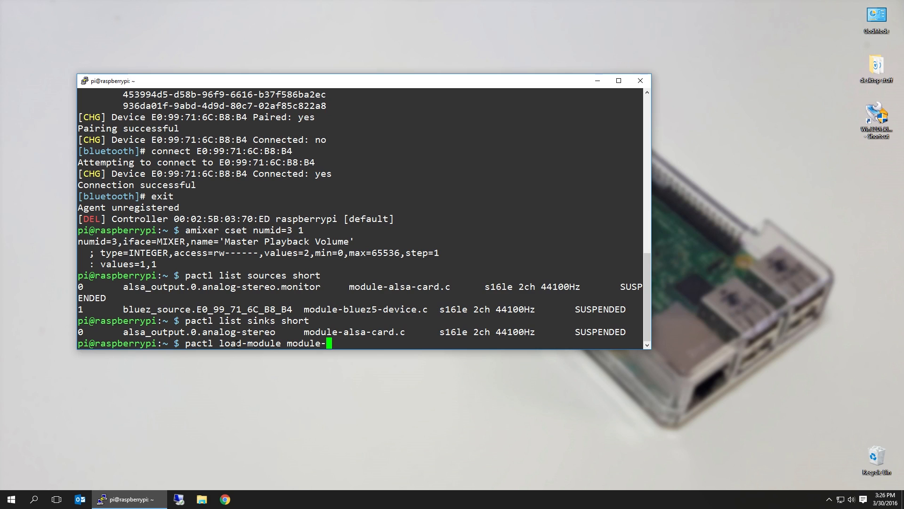
text(loopback)
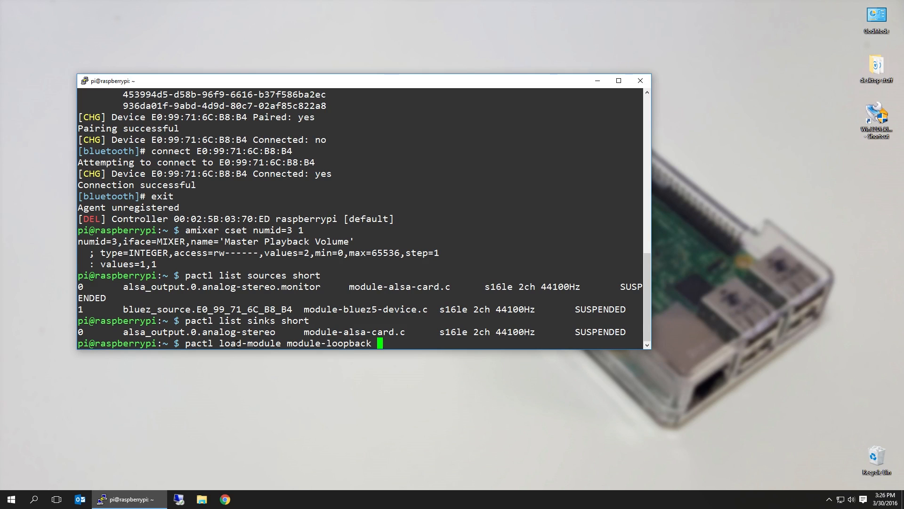
text(source=)
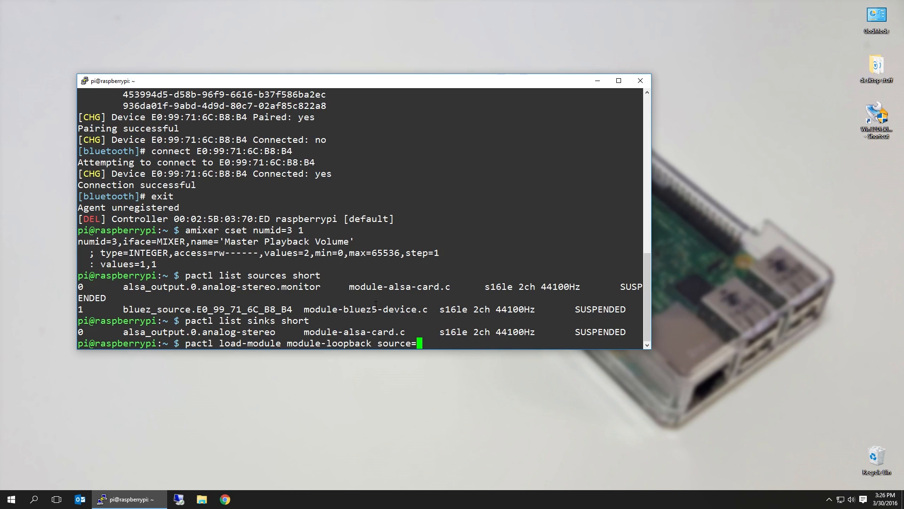
text(bluez_source.E0_99_71_6C_B8_B4)
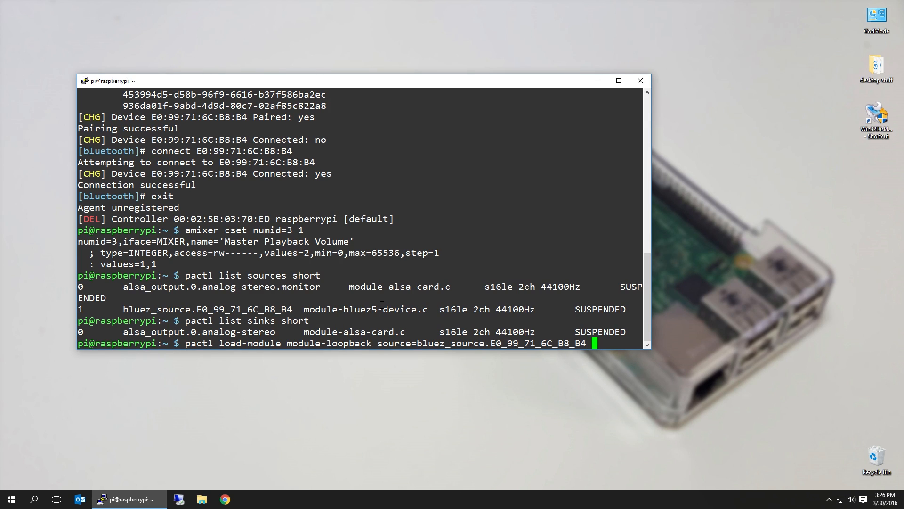
text(sink=)
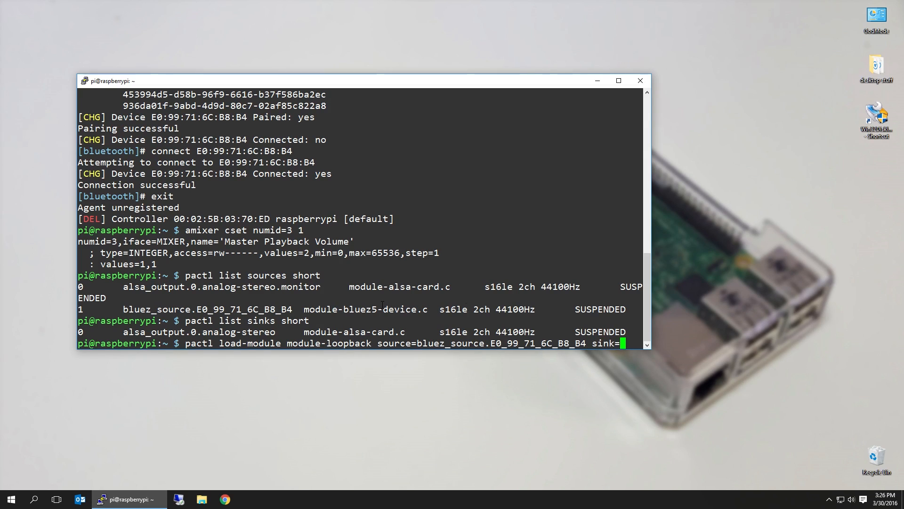